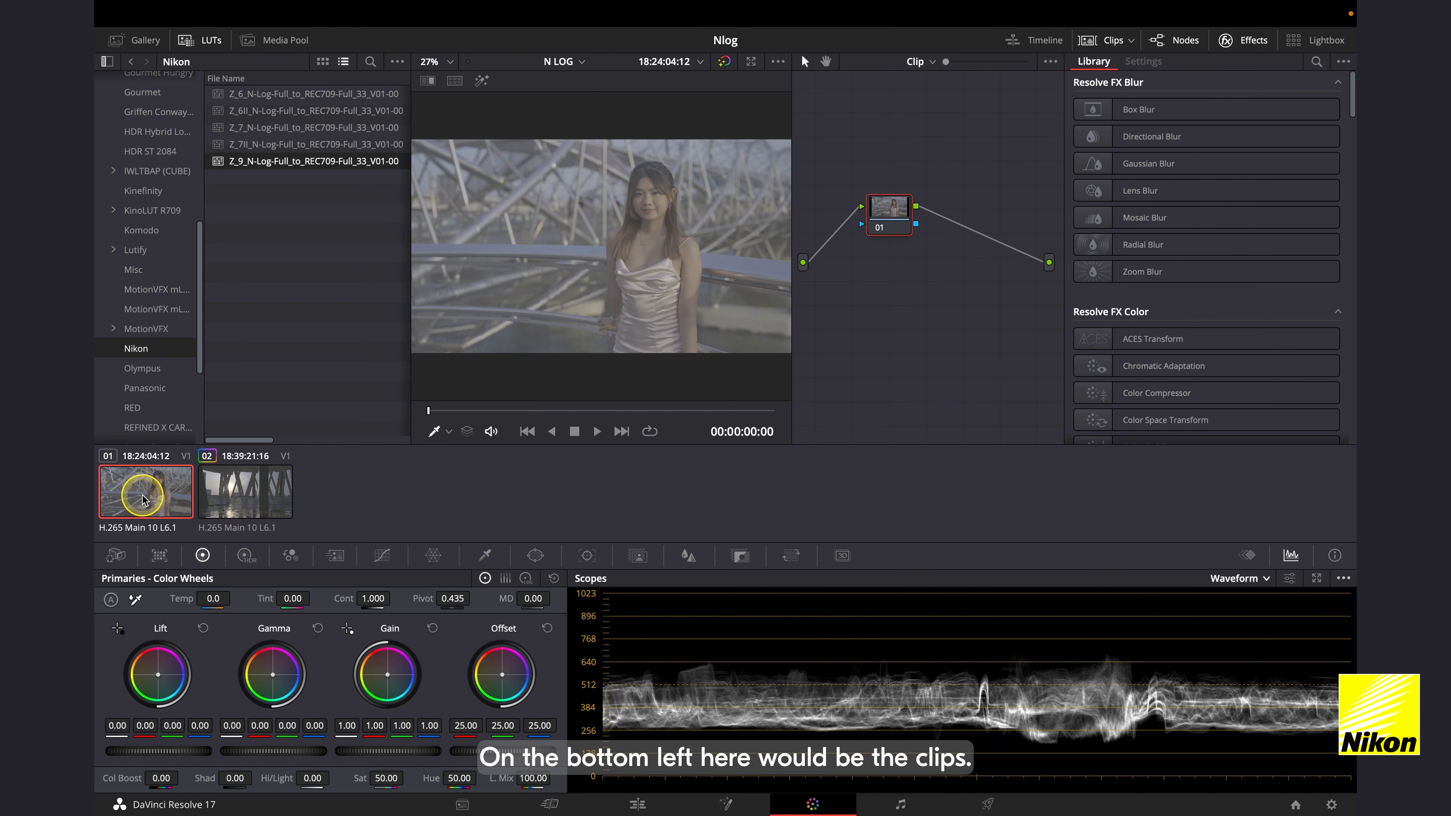
# Review both clips, the HDR and primary color wheels, and the scope display options
pyautogui.click(244, 490)
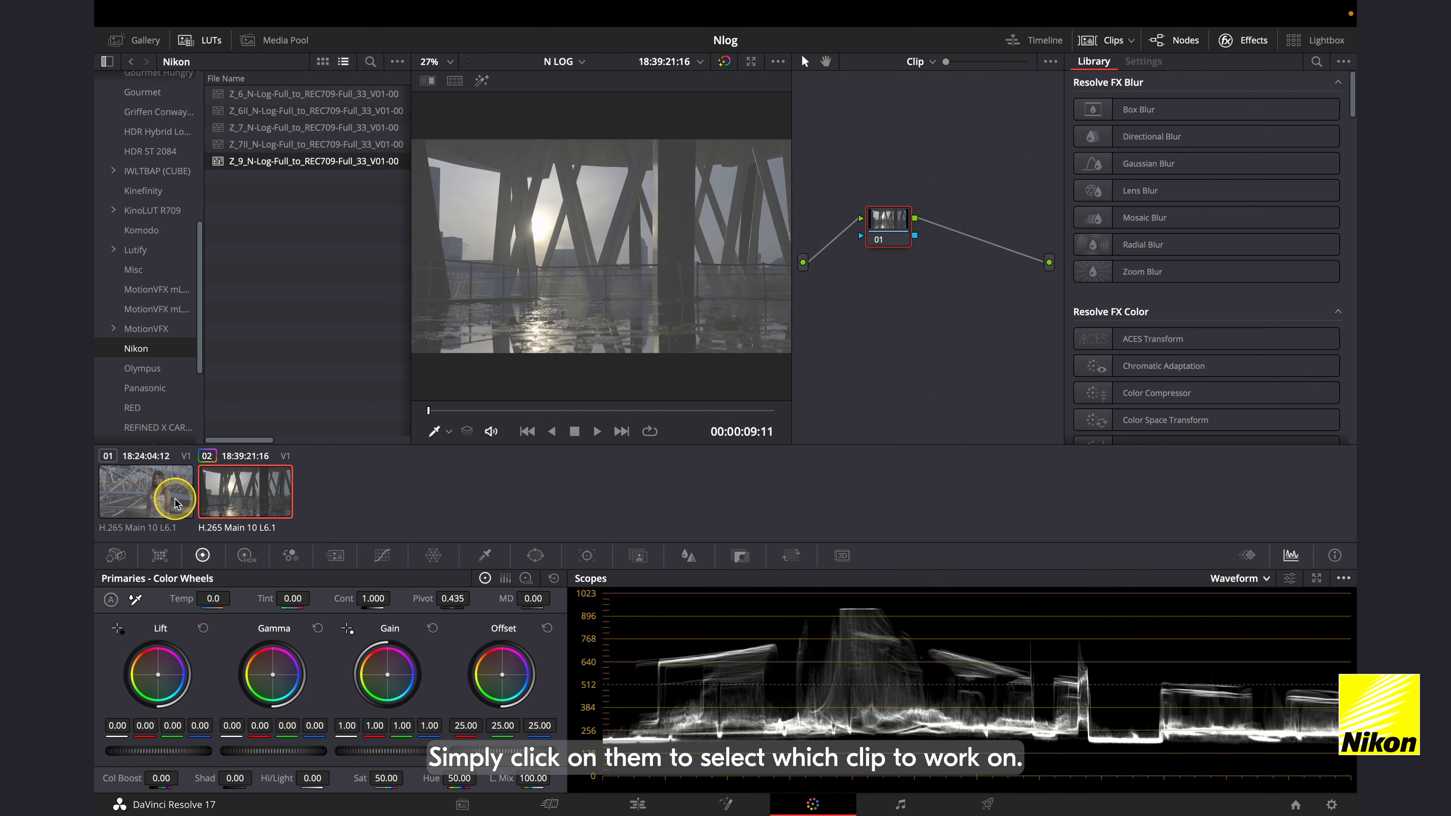
pyautogui.click(145, 490)
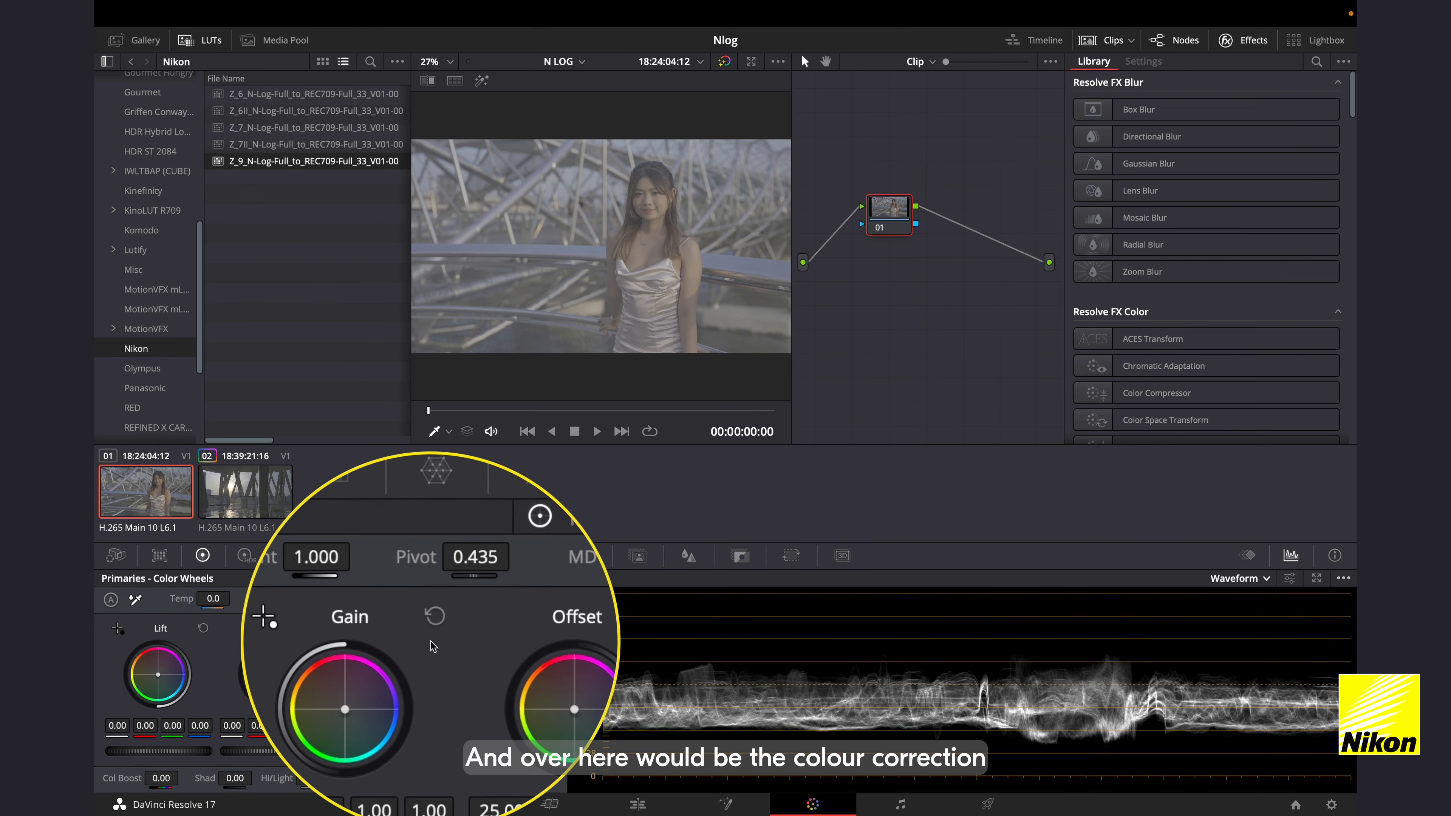
pyautogui.click(289, 555)
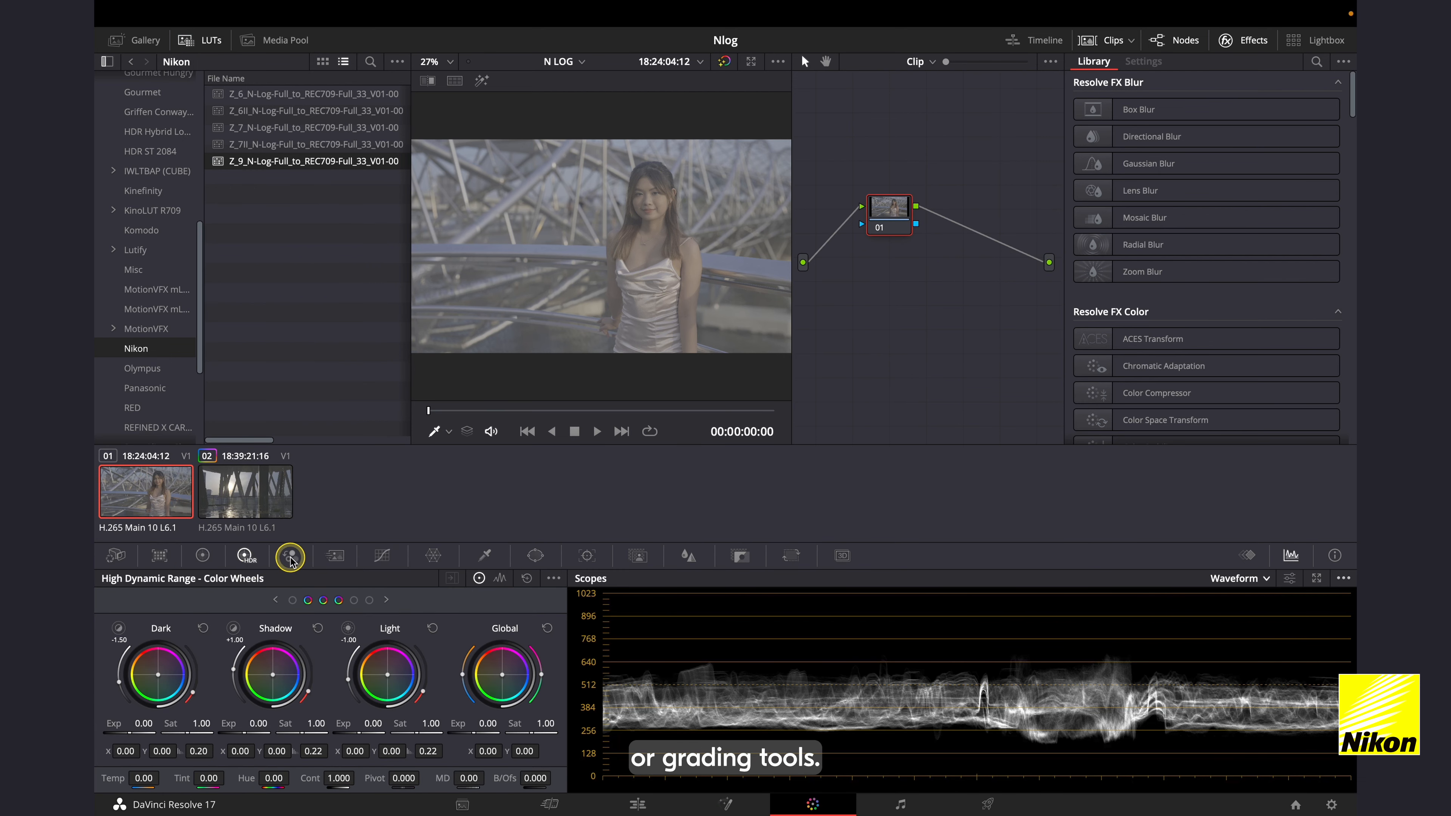
pyautogui.click(201, 556)
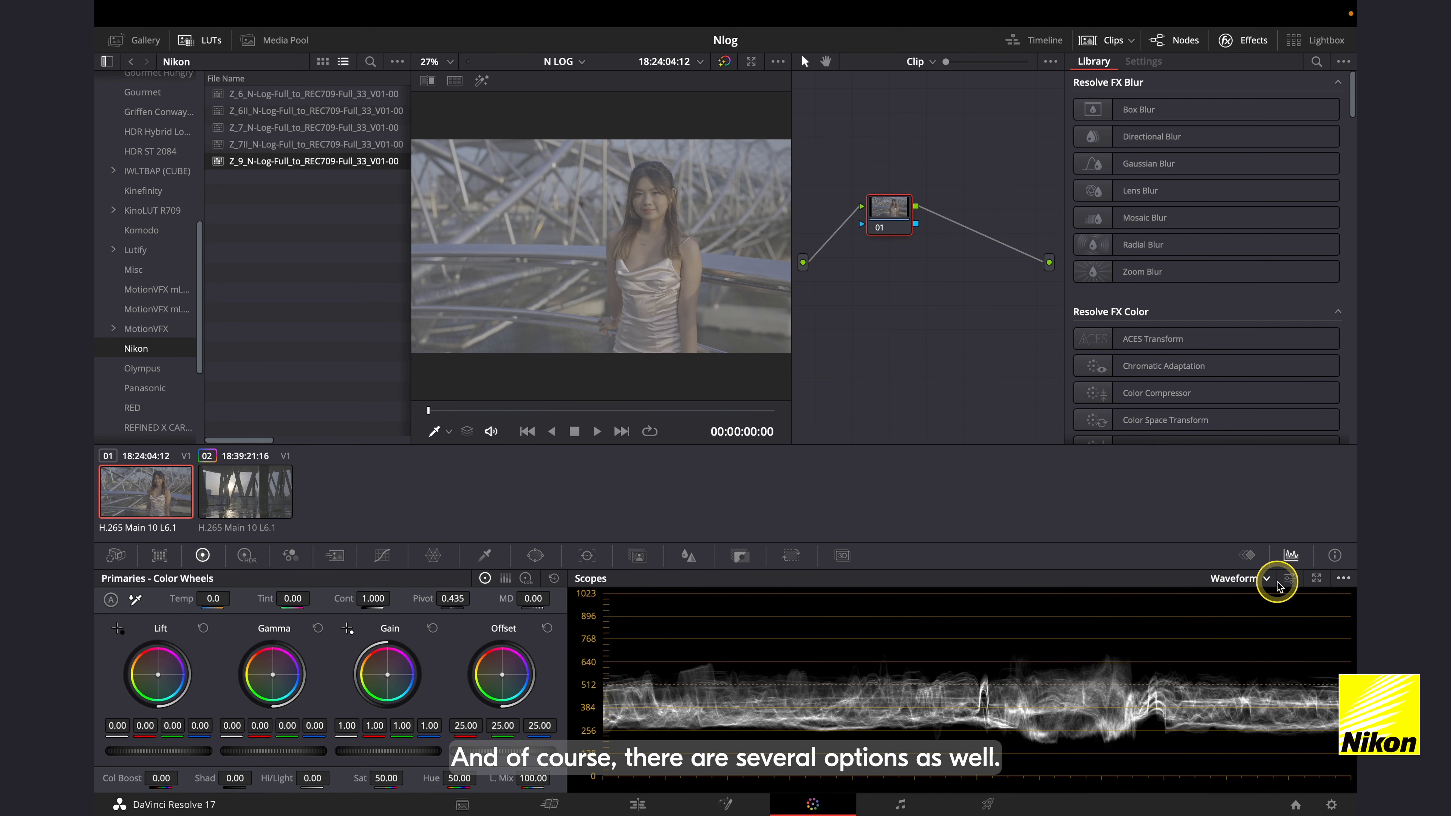
pyautogui.click(1266, 579)
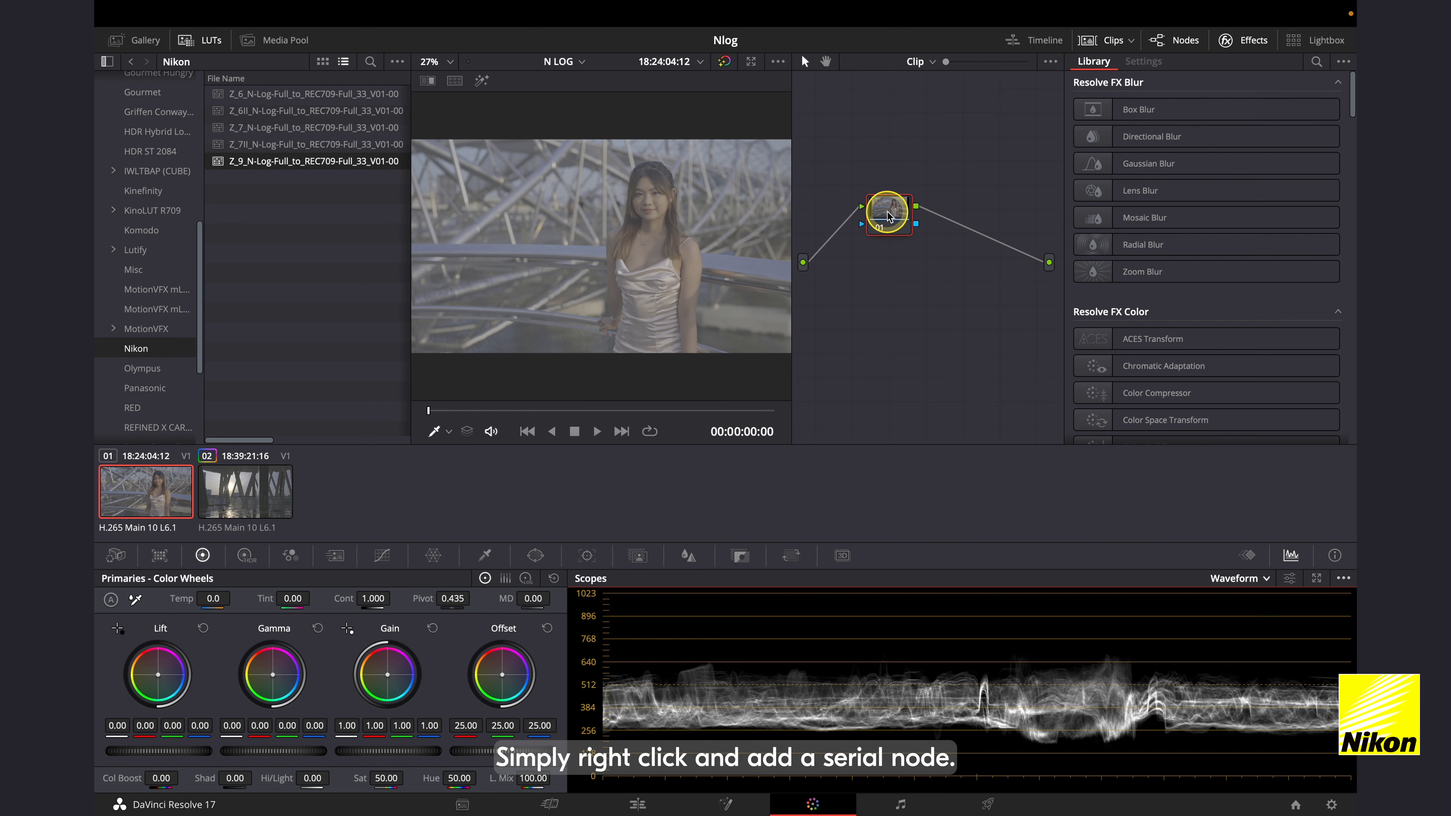
# Add a serial node with the N-Log to Rec.709 LUT and darken the first clip's lift
pyautogui.rightClick(889, 211)
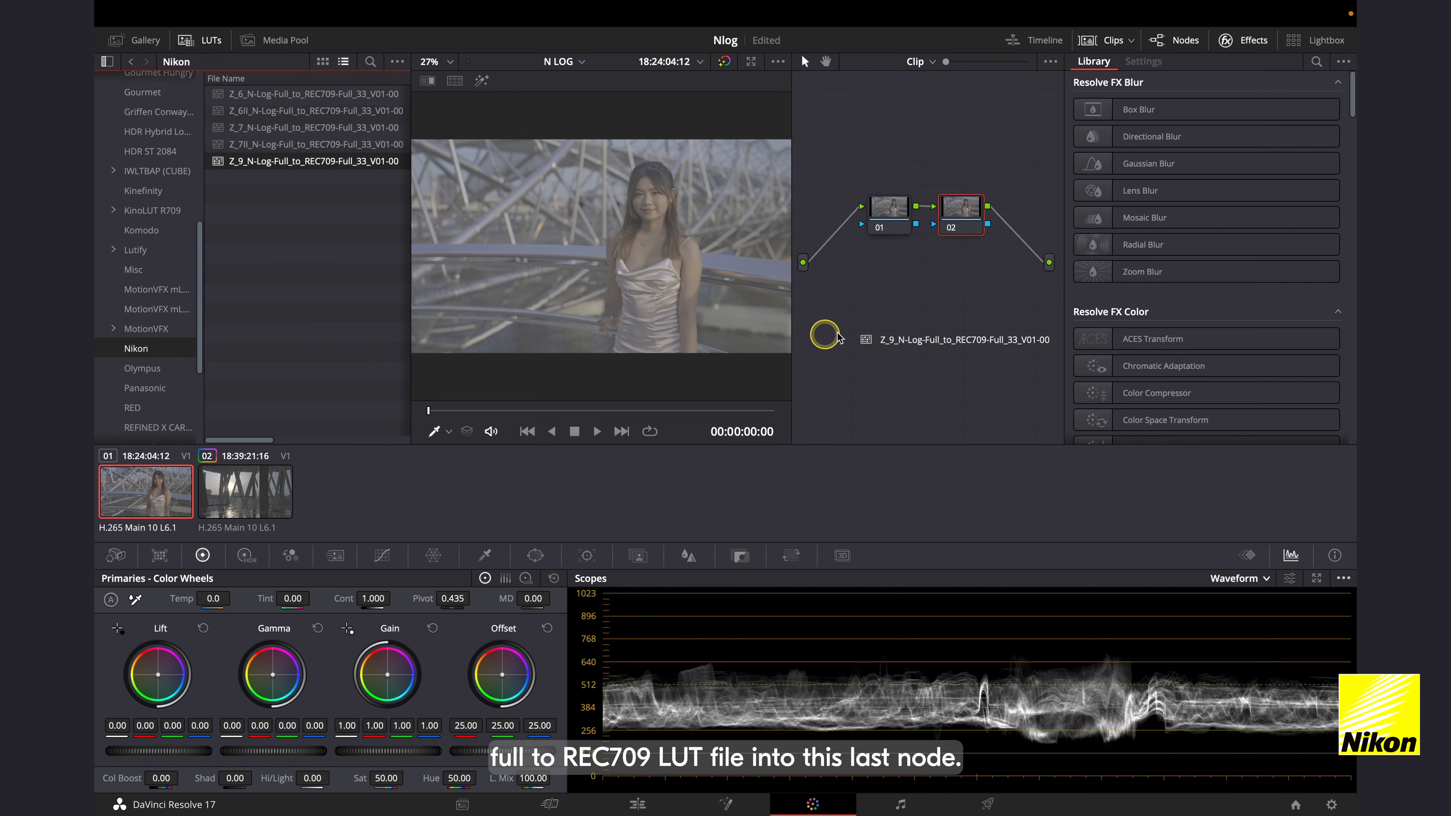
pyautogui.moveTo(828, 335); pyautogui.dragTo(960, 210)
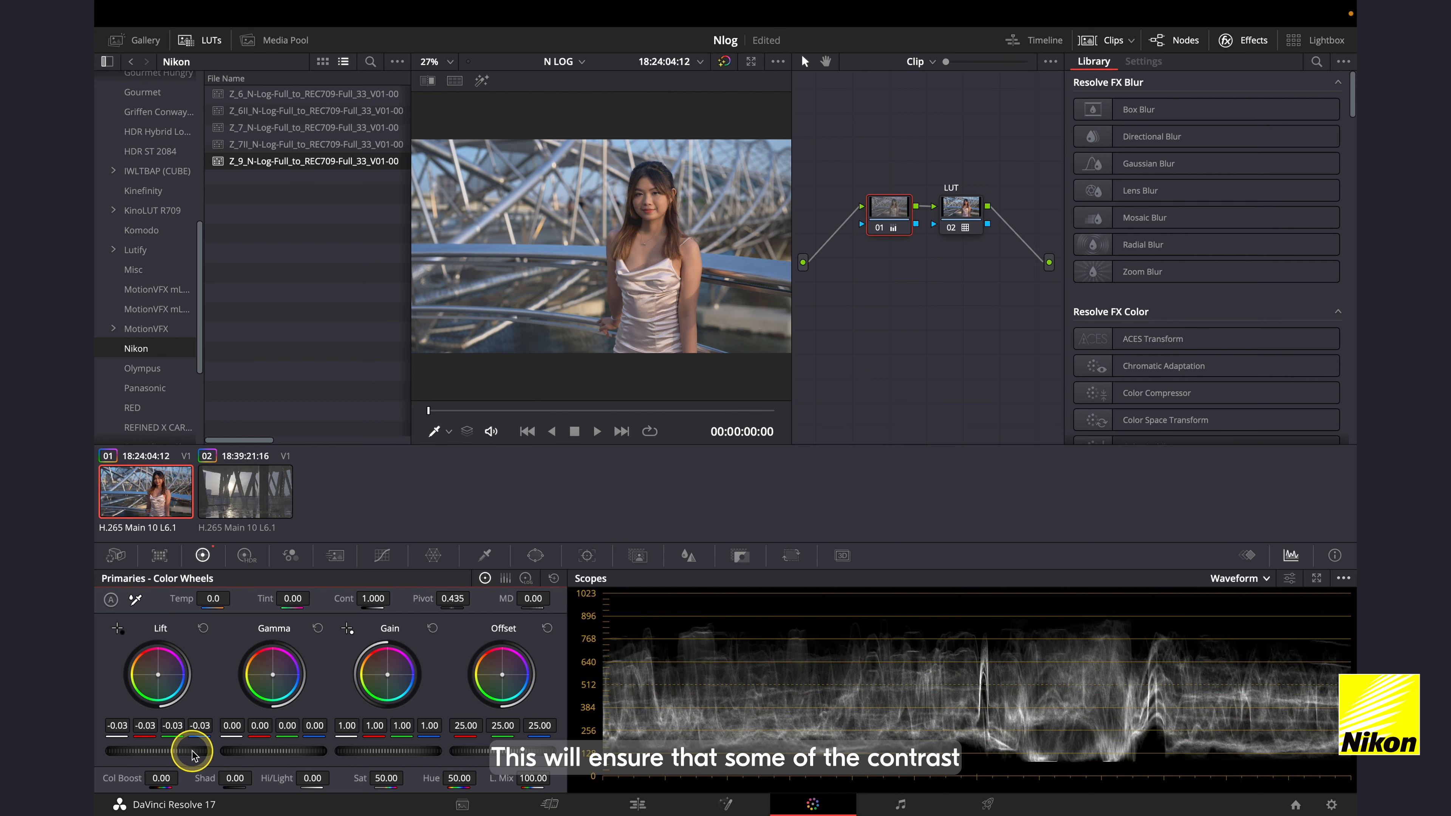
pyautogui.moveTo(193, 750); pyautogui.dragTo(495, 750)
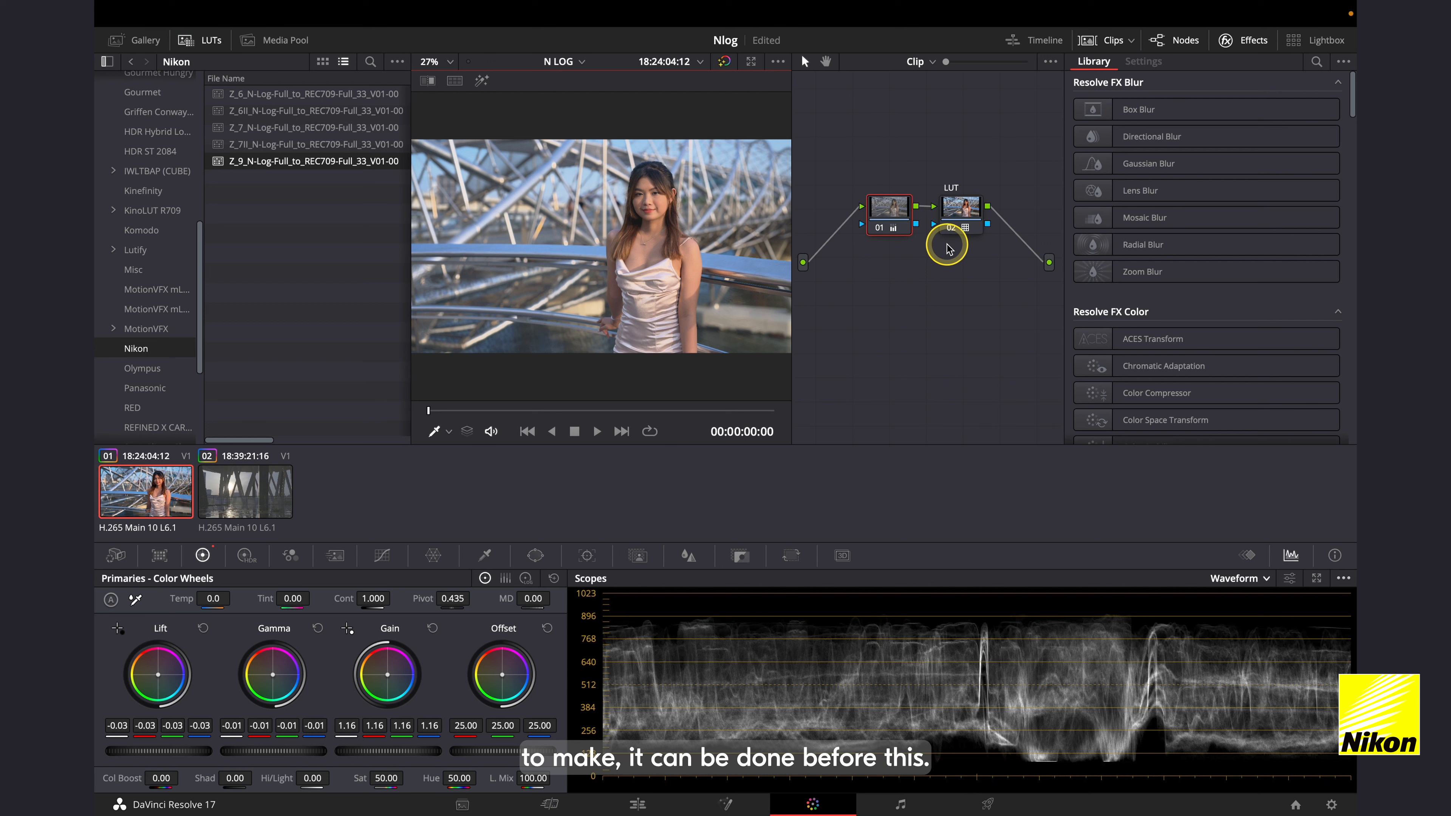
pyautogui.click(244, 491)
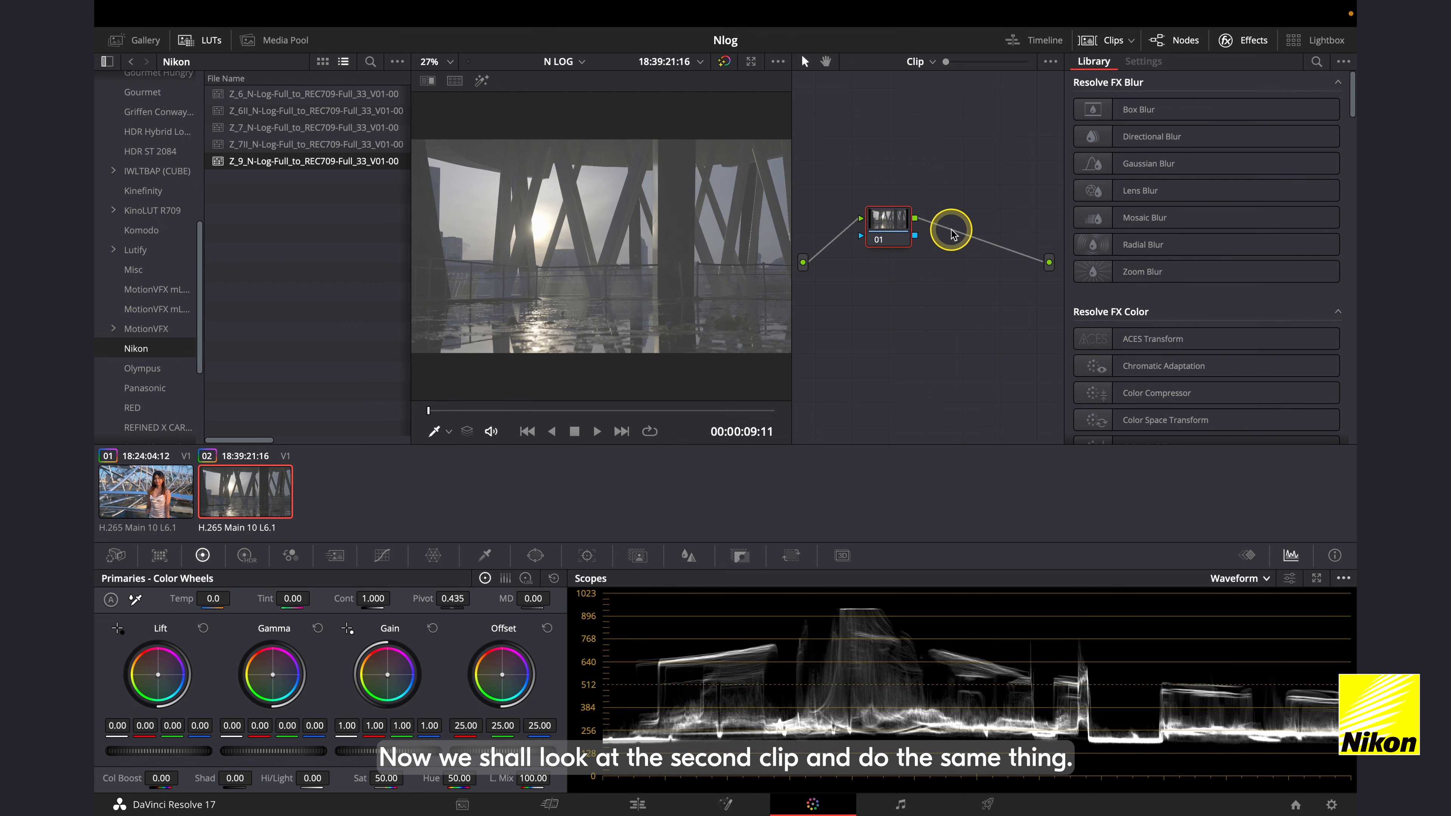
# Add a serial node on clip 02 carrying the N-Log to Rec.709 LUT
pyautogui.click(886, 220)
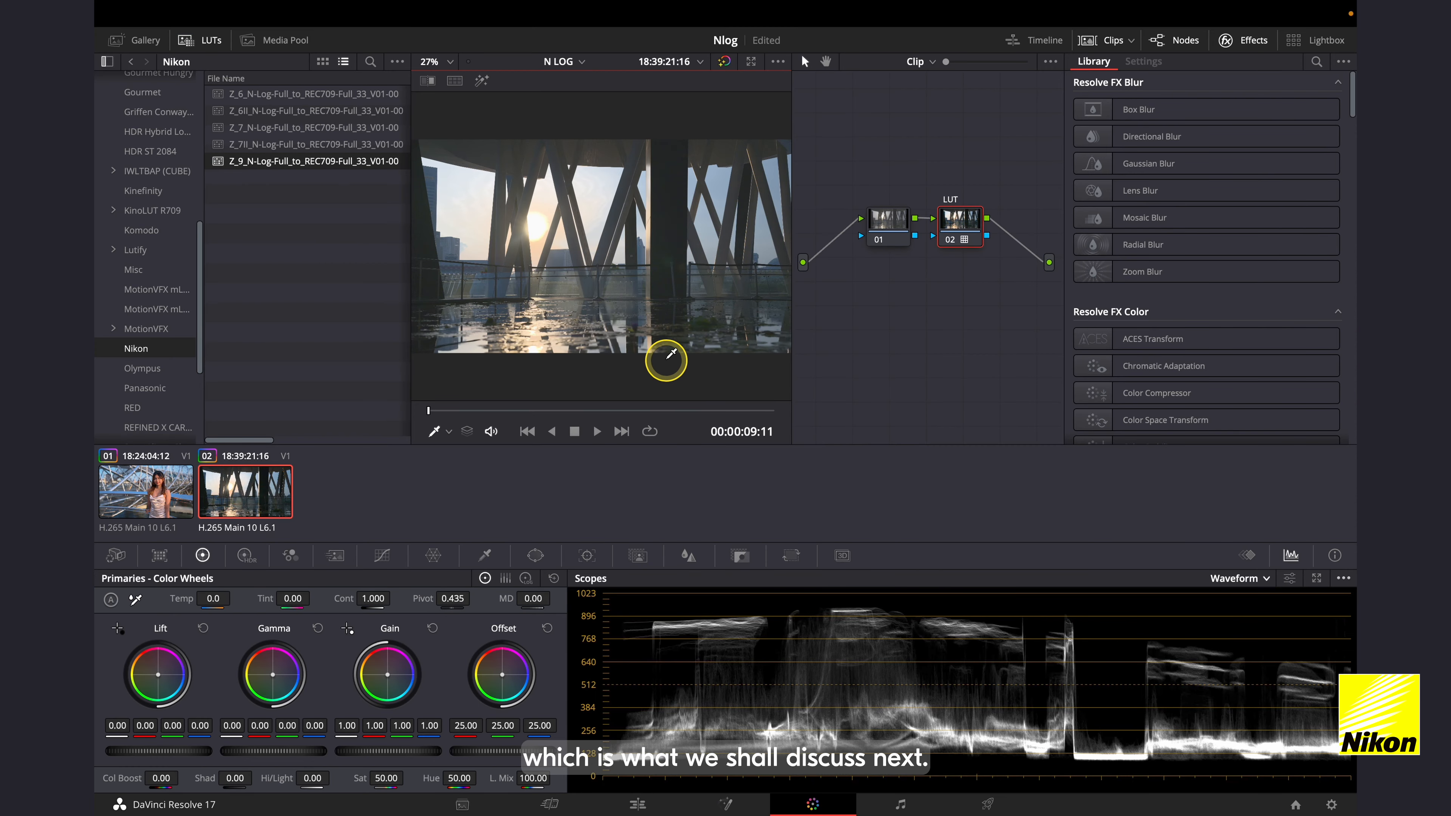
pyautogui.click(961, 222)
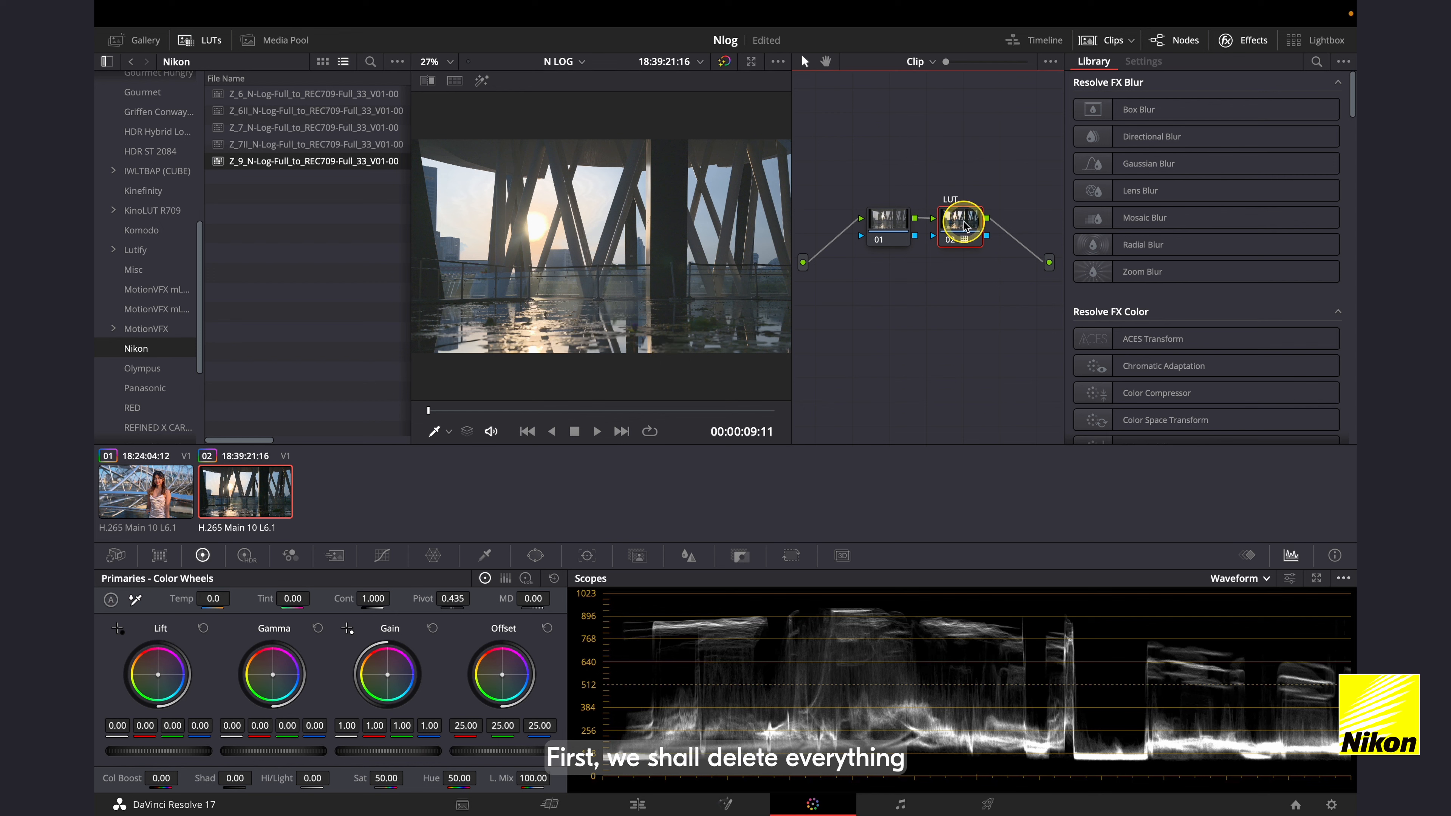
# Remove the LUT node and grades so clip 01 has a single empty node
pyautogui.click(145, 491)
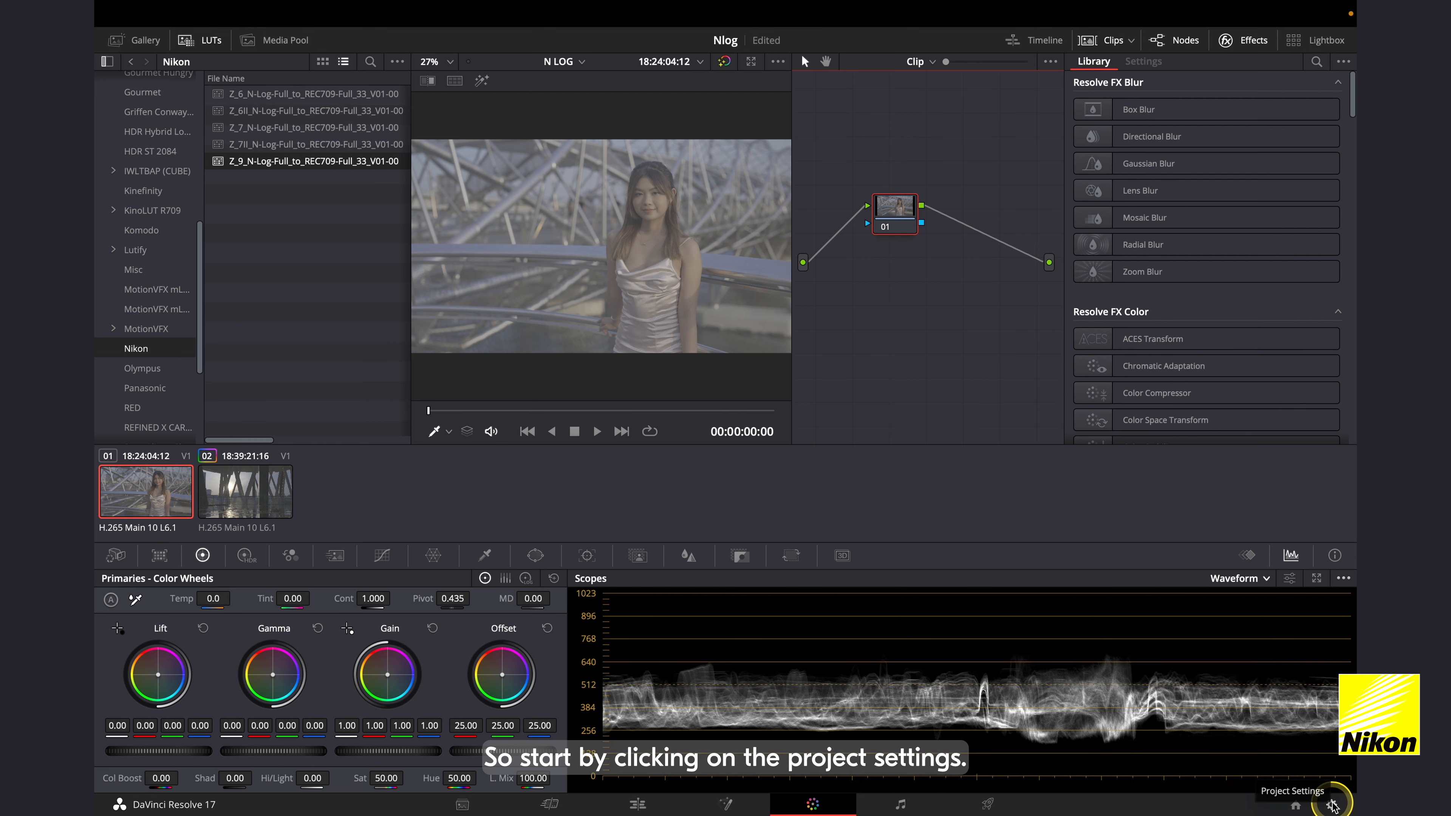
# Set project color science to DaVinci YRGB Color Managed with SDR Rec.709 output and save
pyautogui.click(1335, 804)
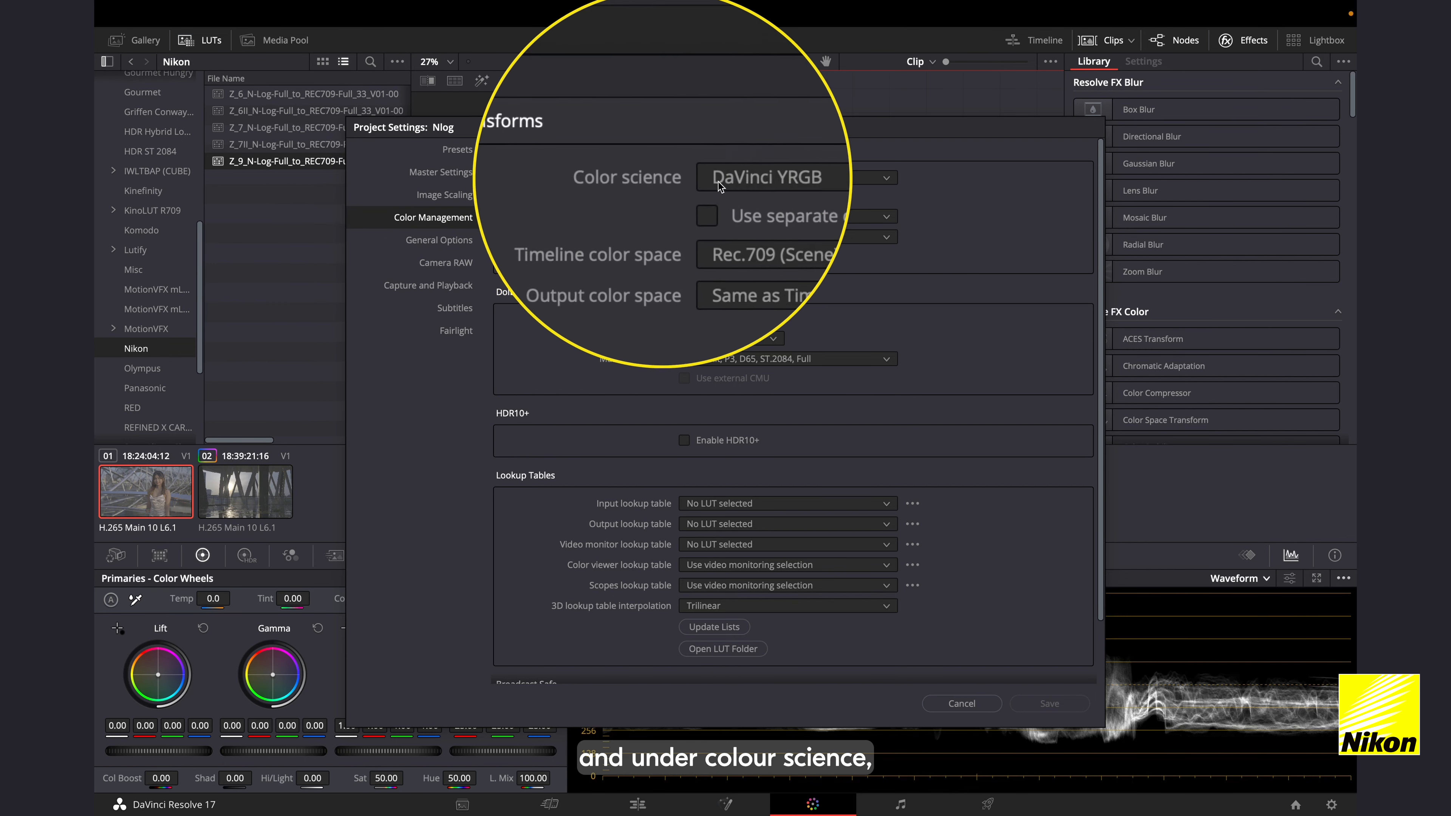
pyautogui.click(796, 177)
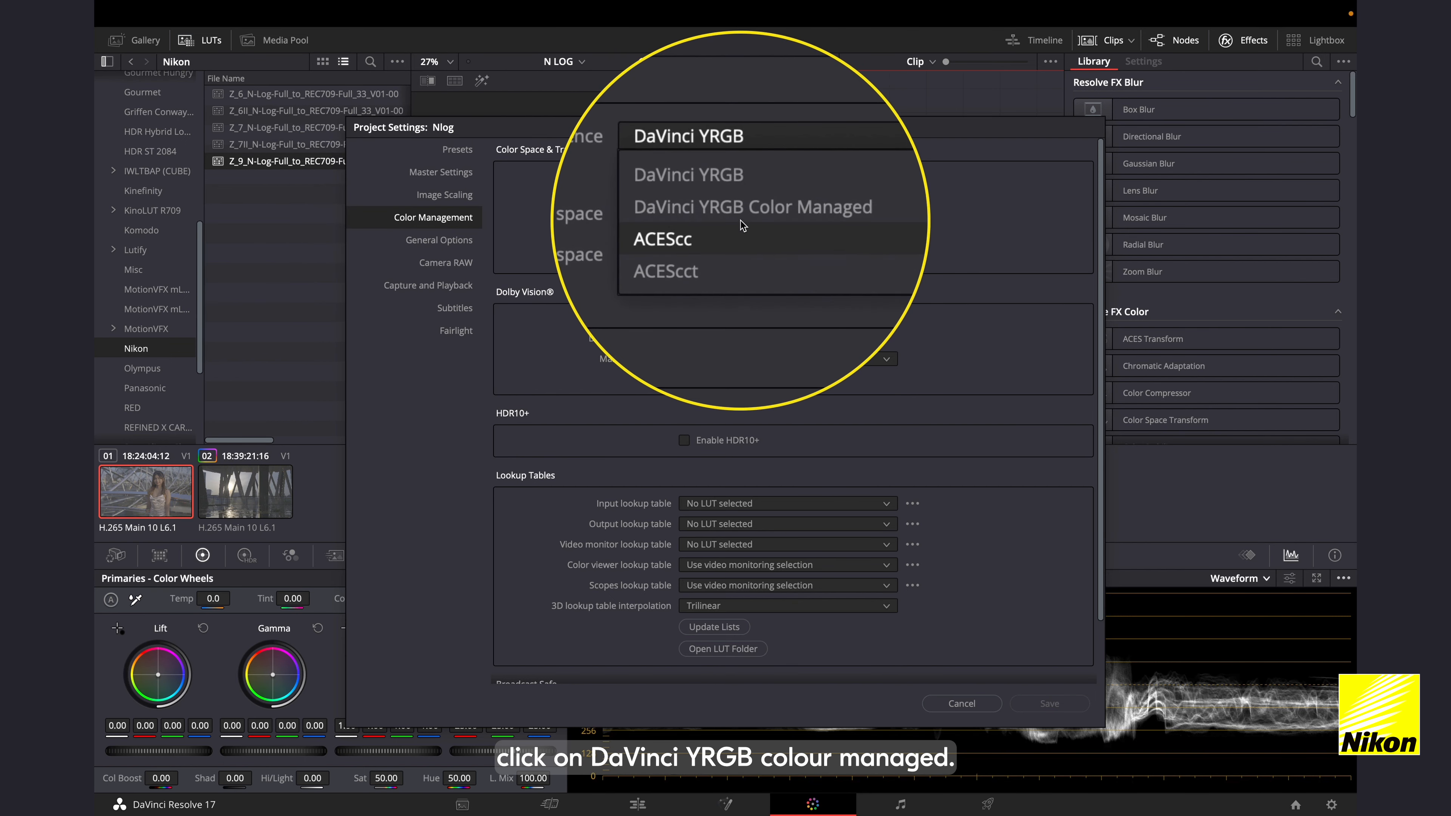
pyautogui.click(751, 206)
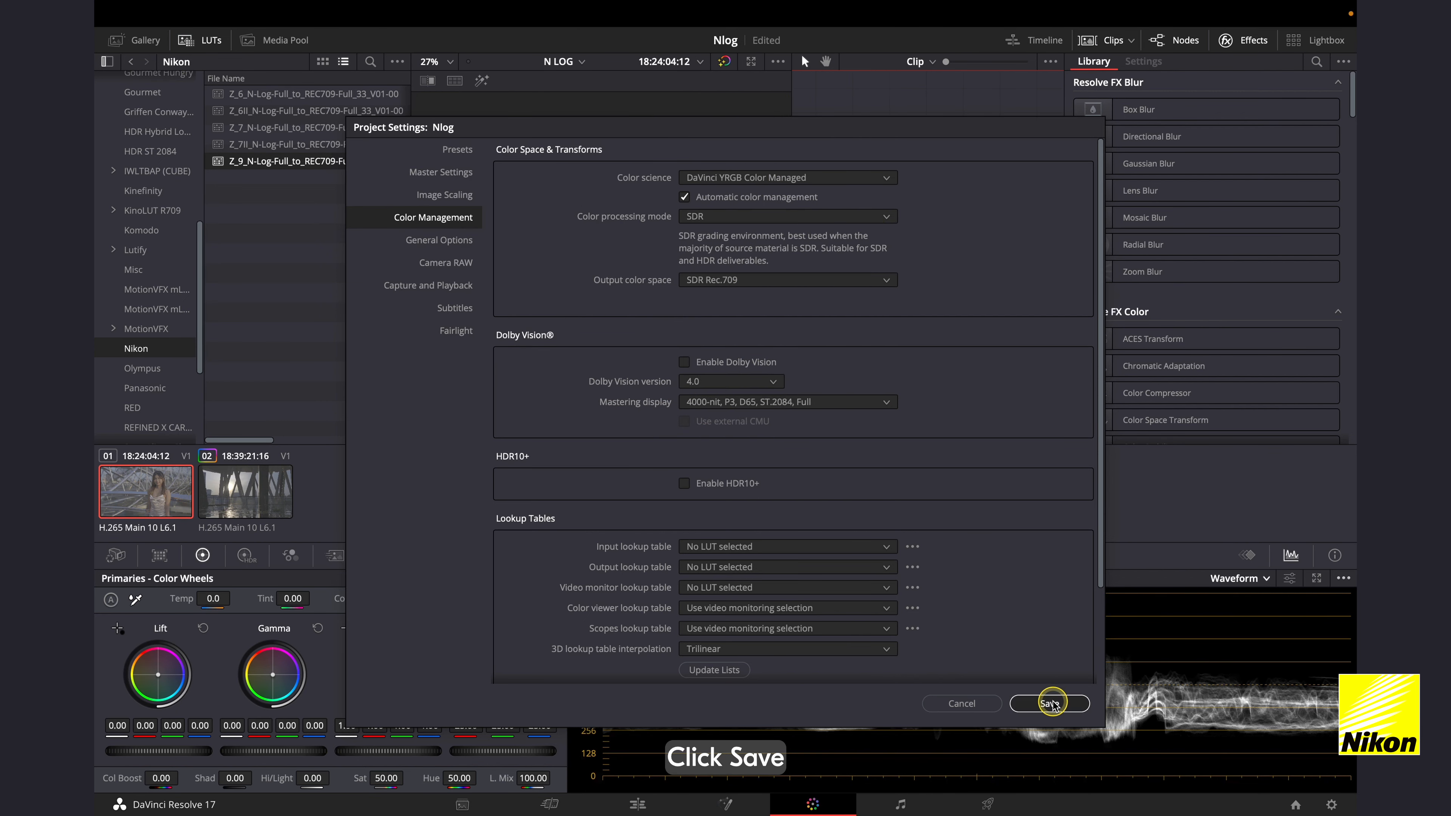
pyautogui.click(1049, 703)
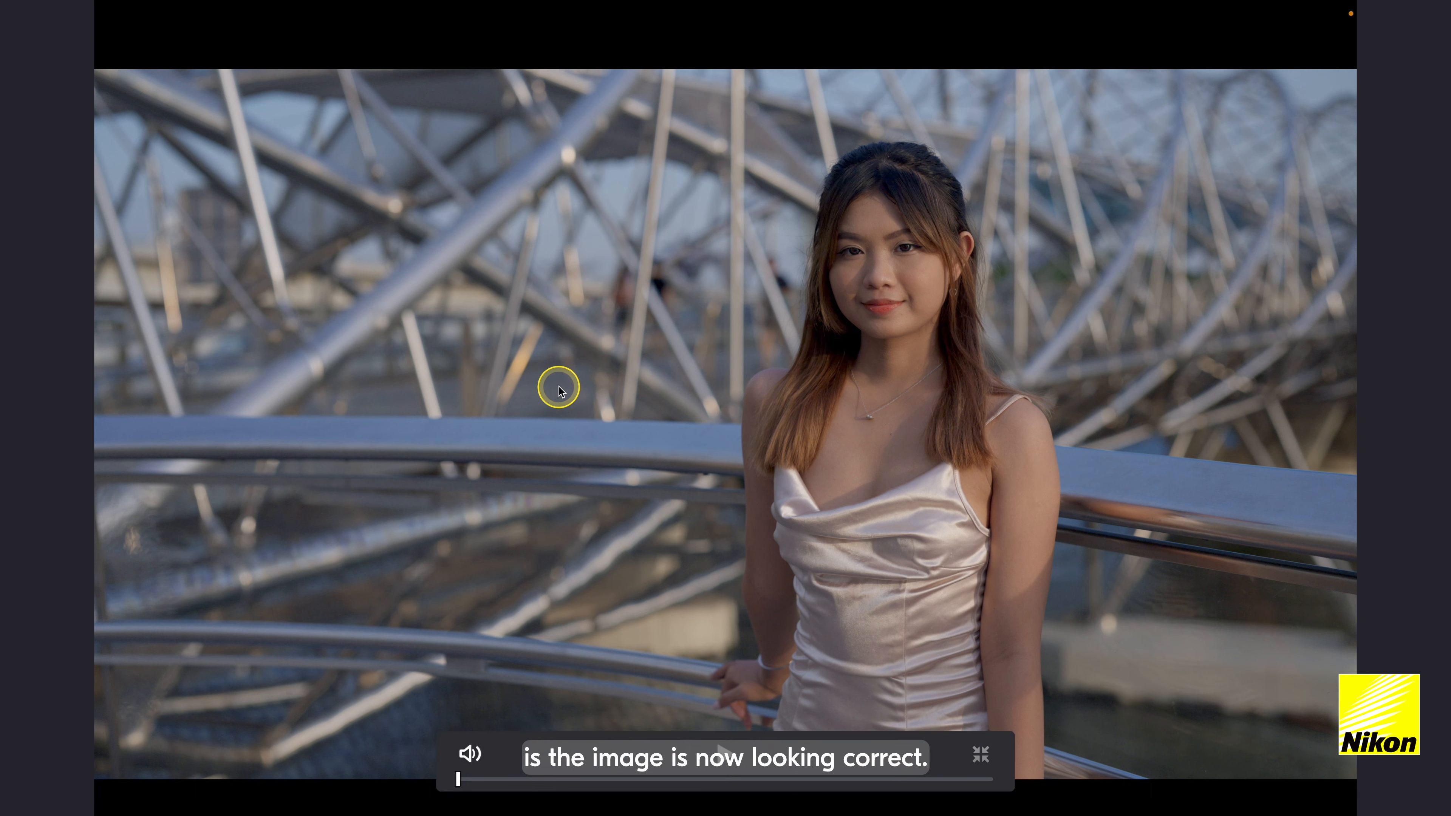
# Preview the color-managed clips in the full-screen viewer
pyautogui.click(560, 389)
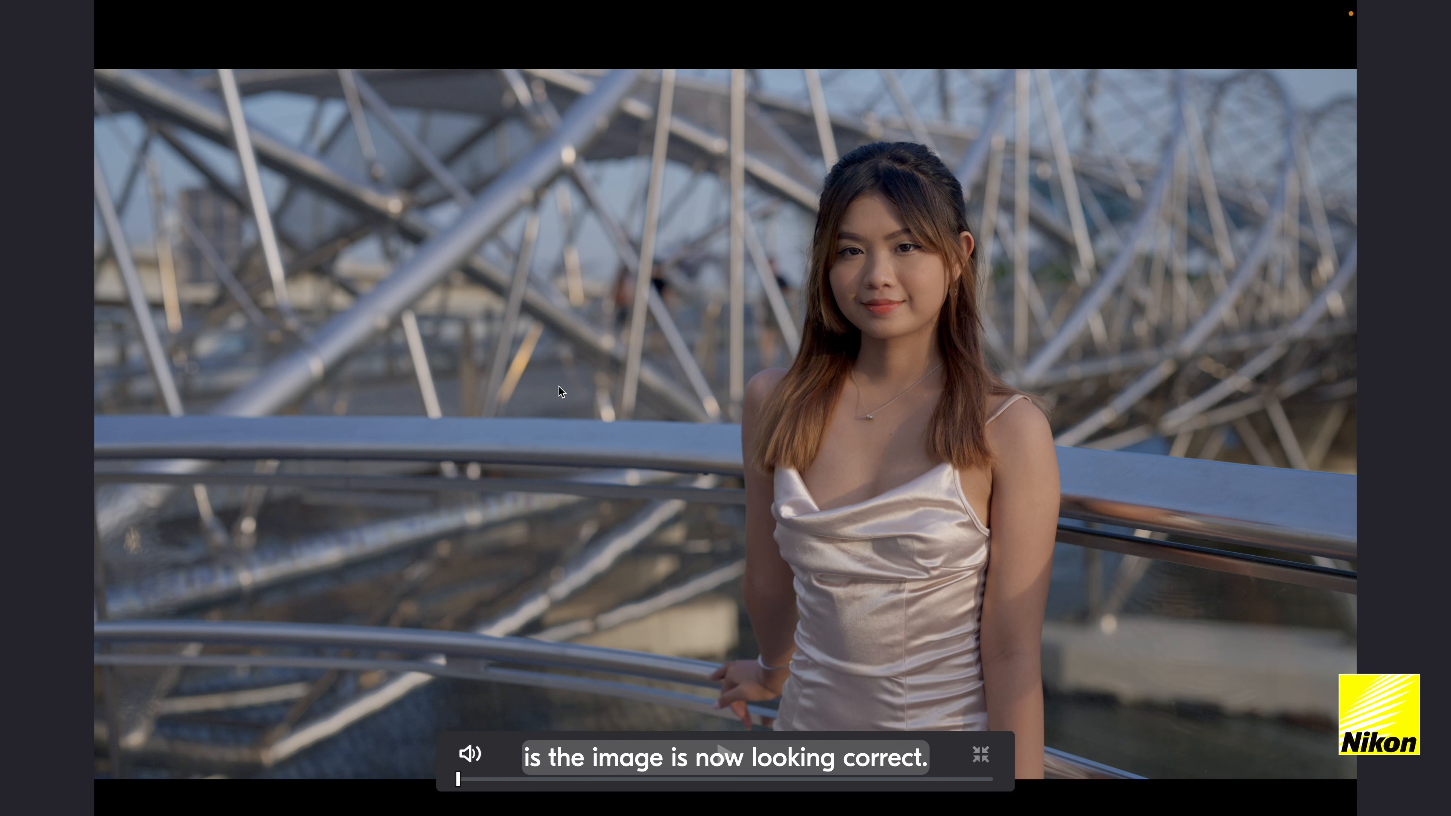
pyautogui.click(978, 754)
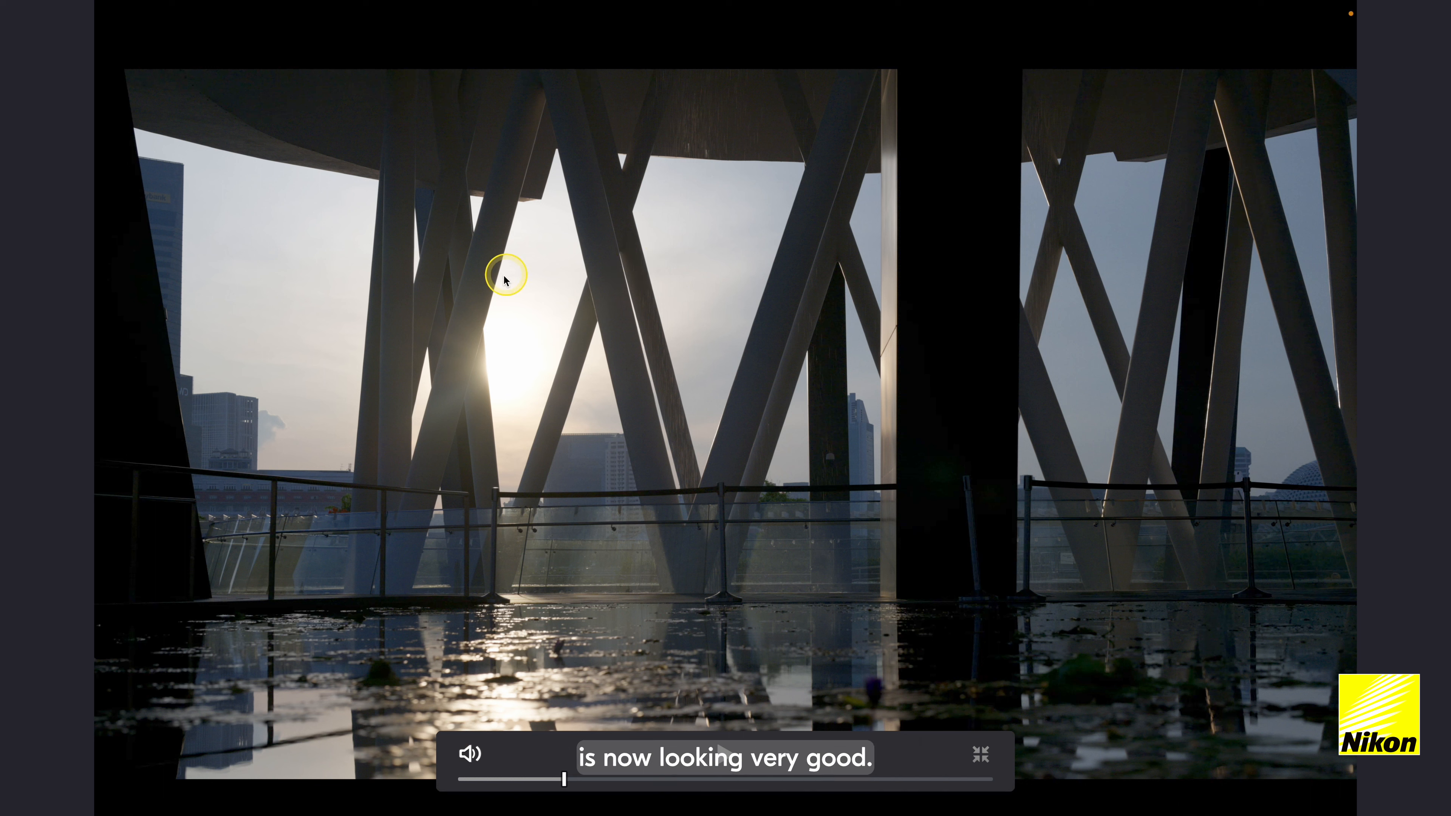
pyautogui.moveTo(618, 360)
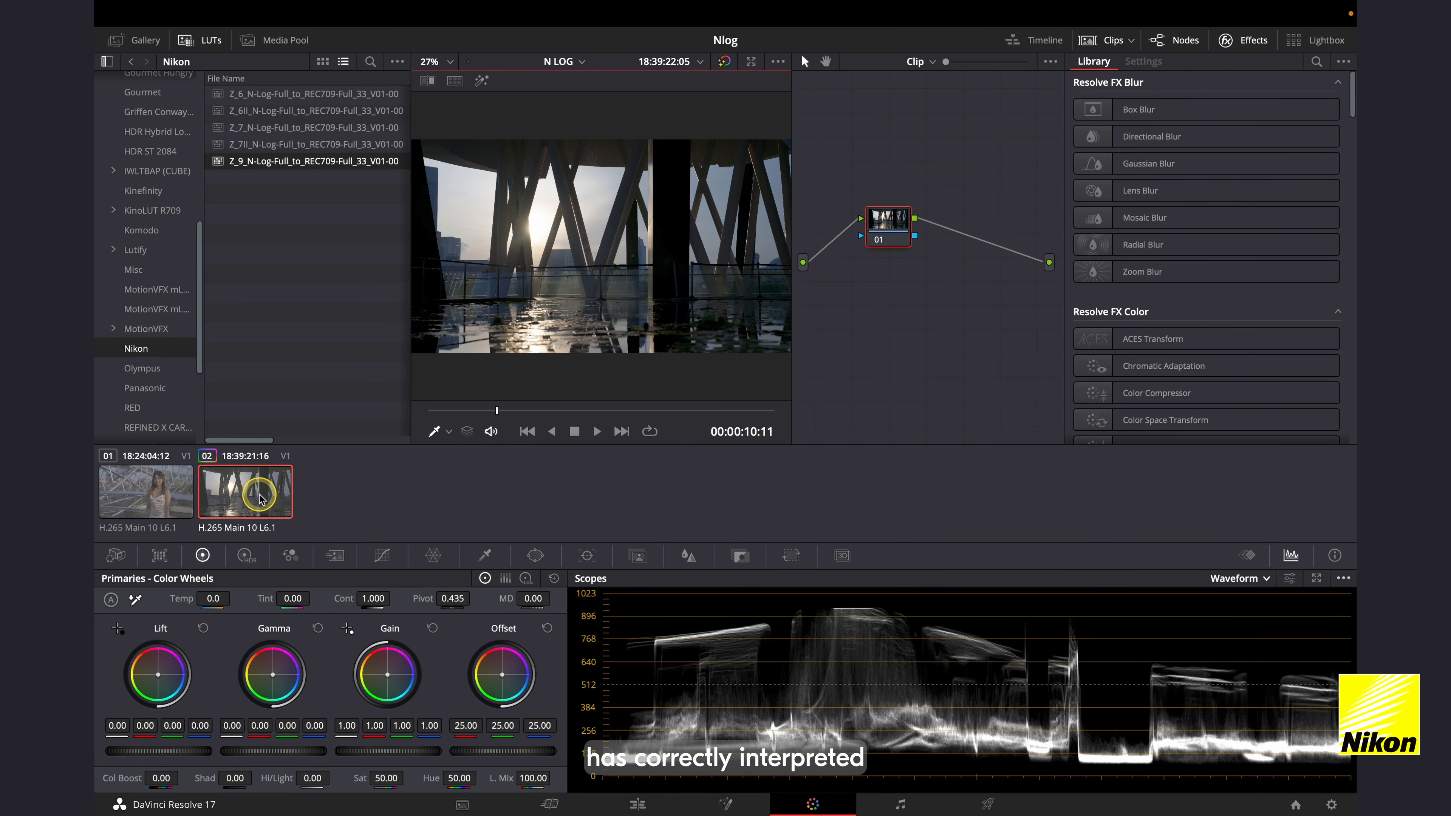
# Confirm clip 02's input color space is Nikon N-Log from its thumbnail menu
pyautogui.rightClick(245, 491)
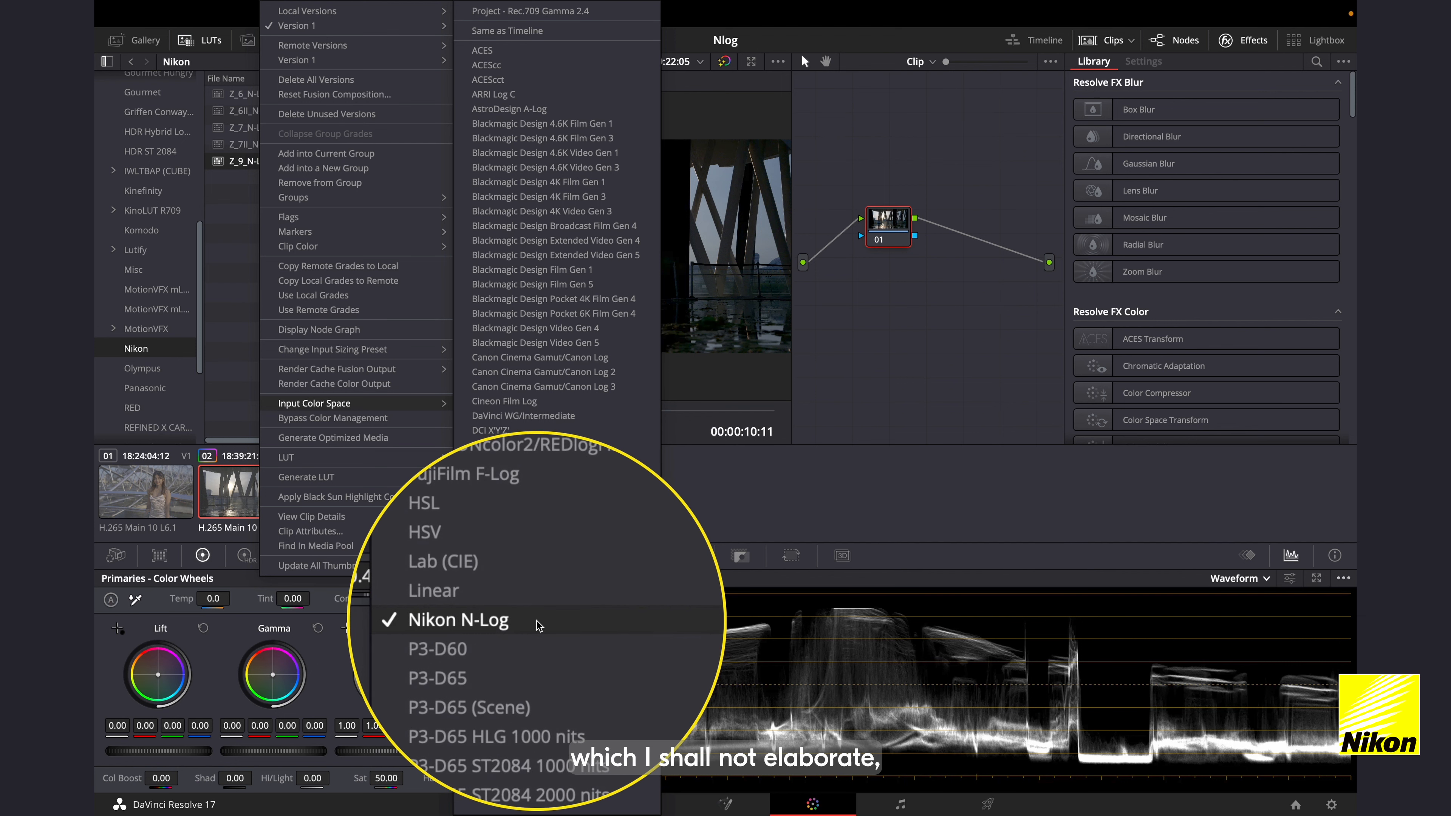
pyautogui.click(457, 619)
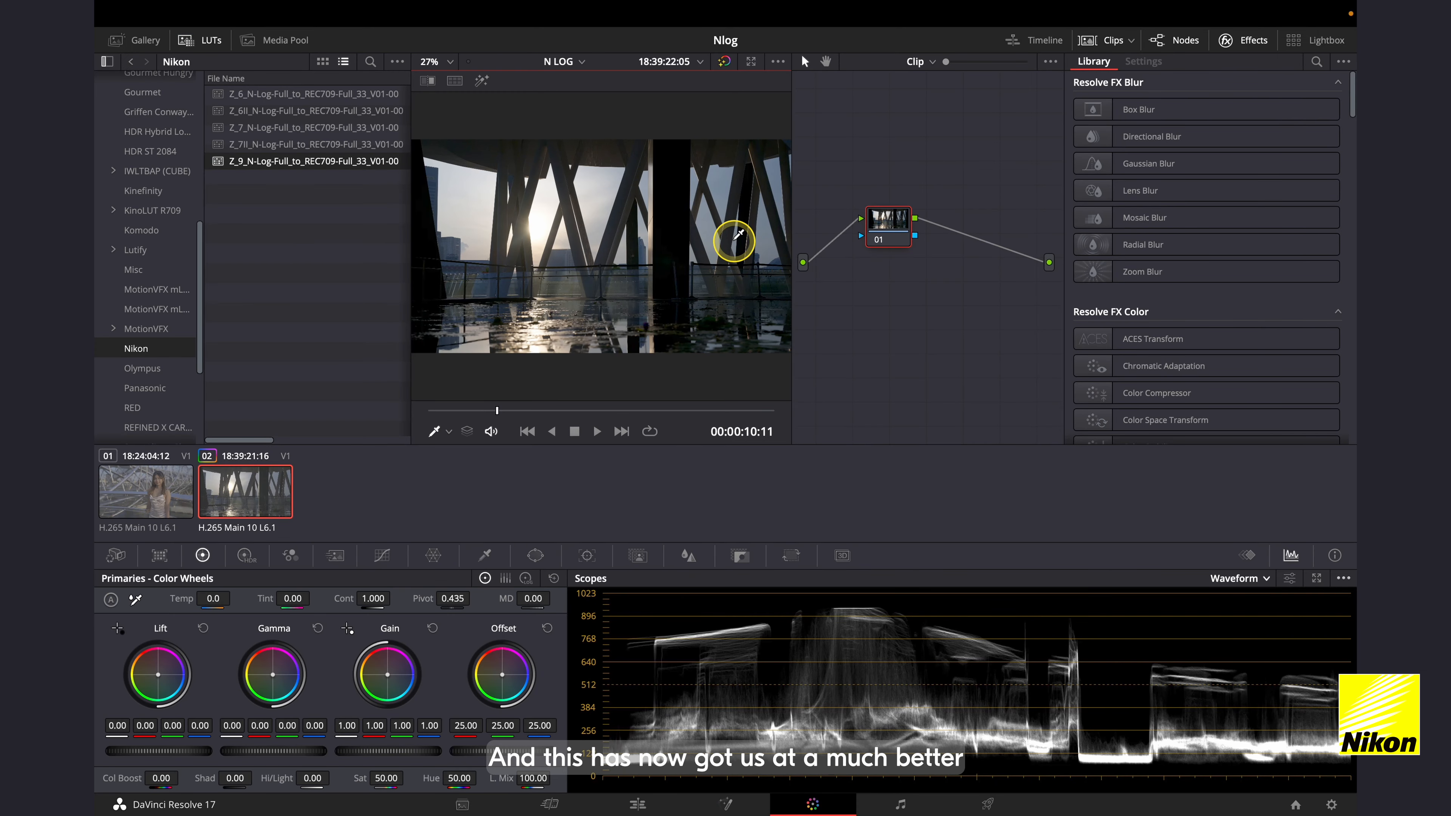
pyautogui.moveTo(706, 305)
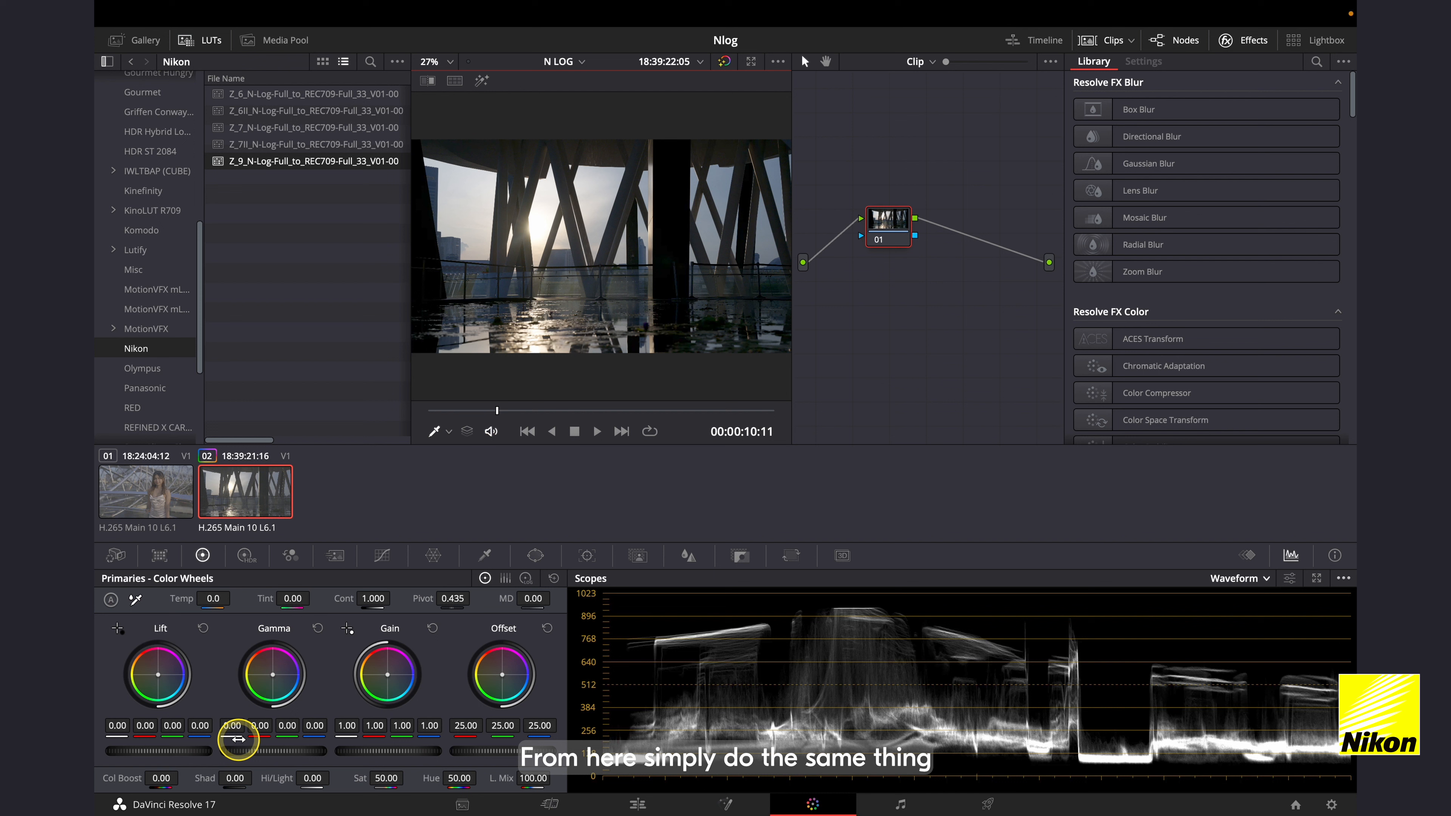
pyautogui.moveTo(191, 642)
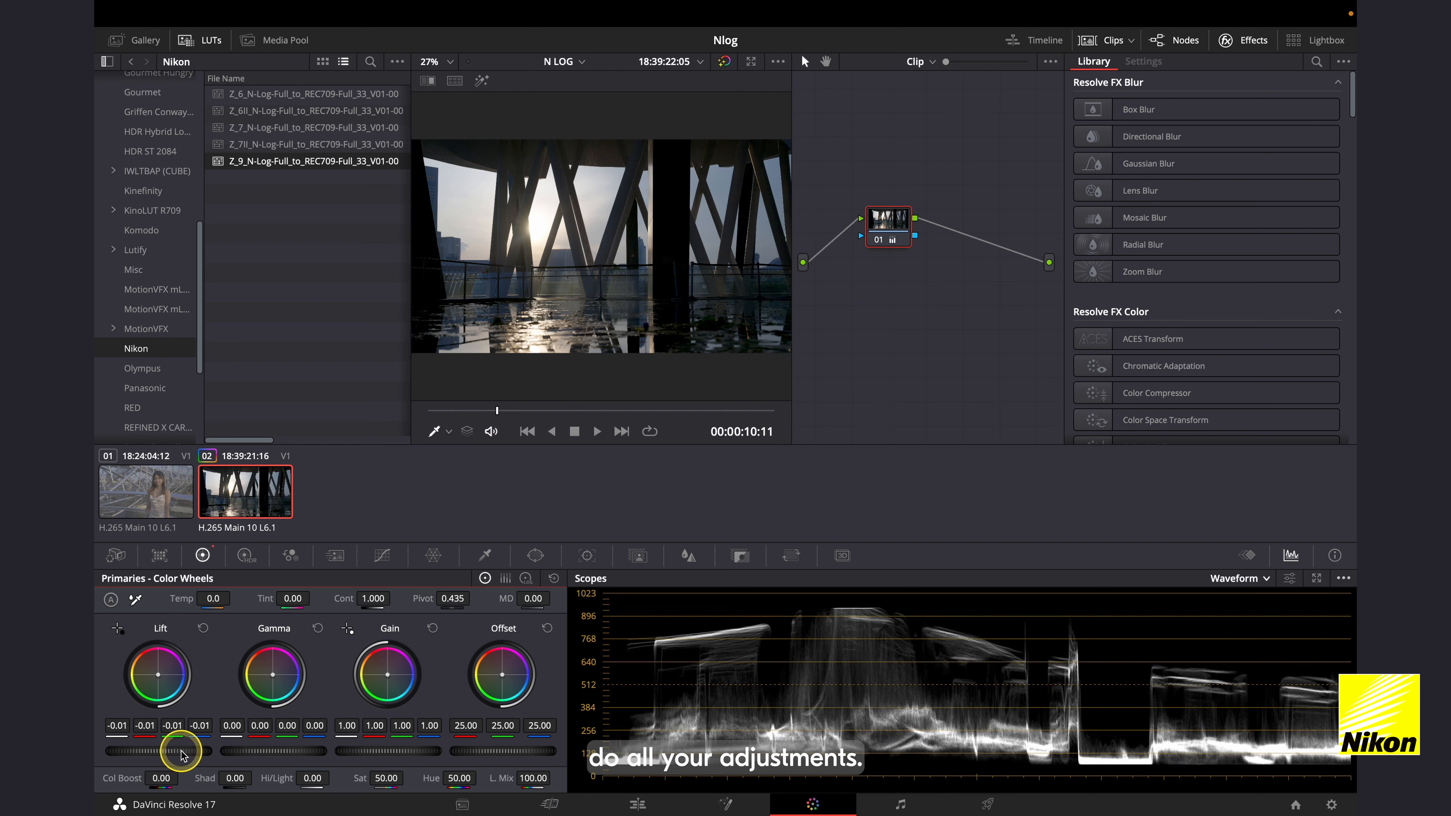
# Lower clip 02's lift to -0.01 and gamma to -0.02, then return to clip 01
pyautogui.moveTo(178, 750); pyautogui.dragTo(216, 704)
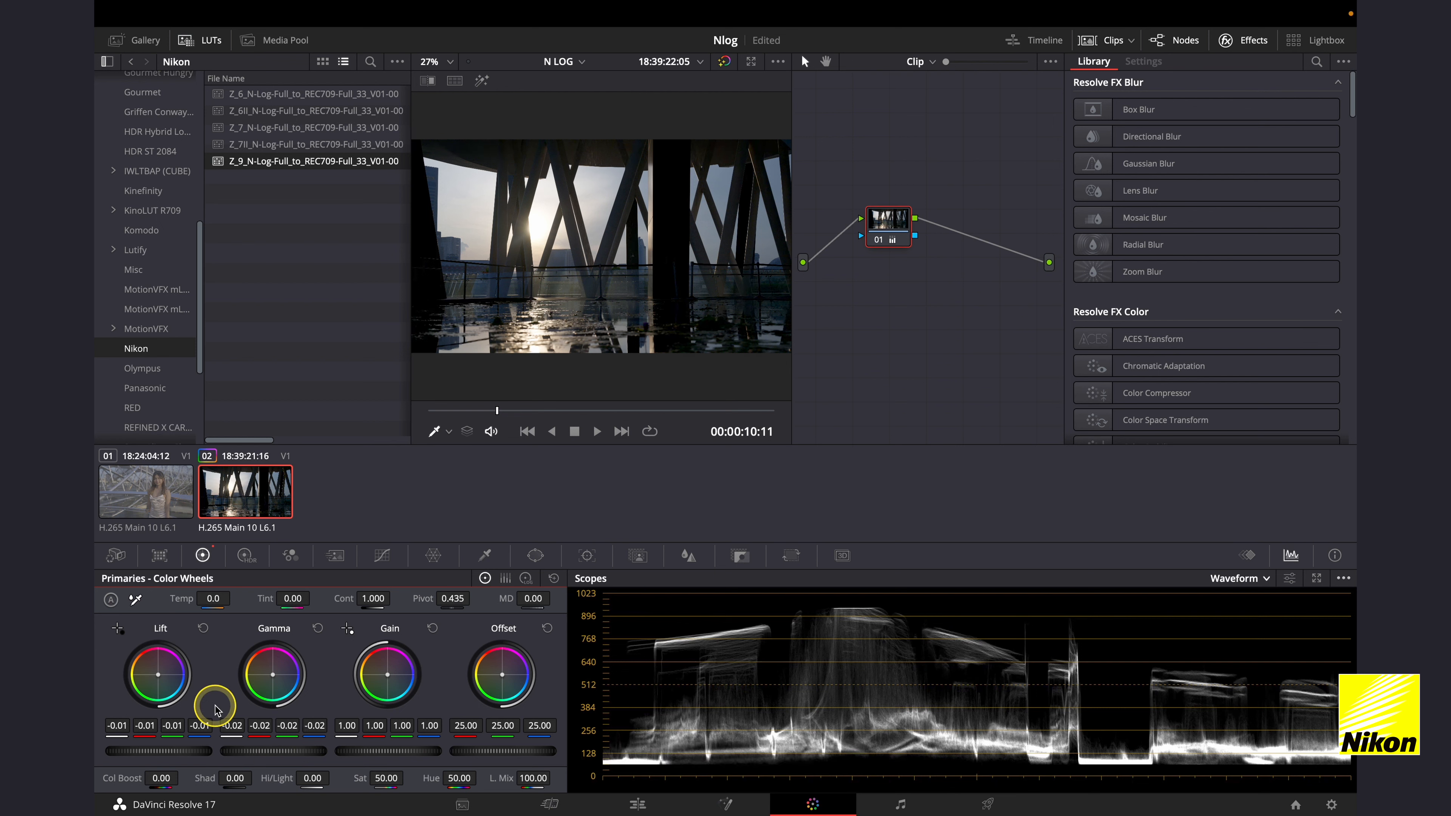
pyautogui.click(145, 490)
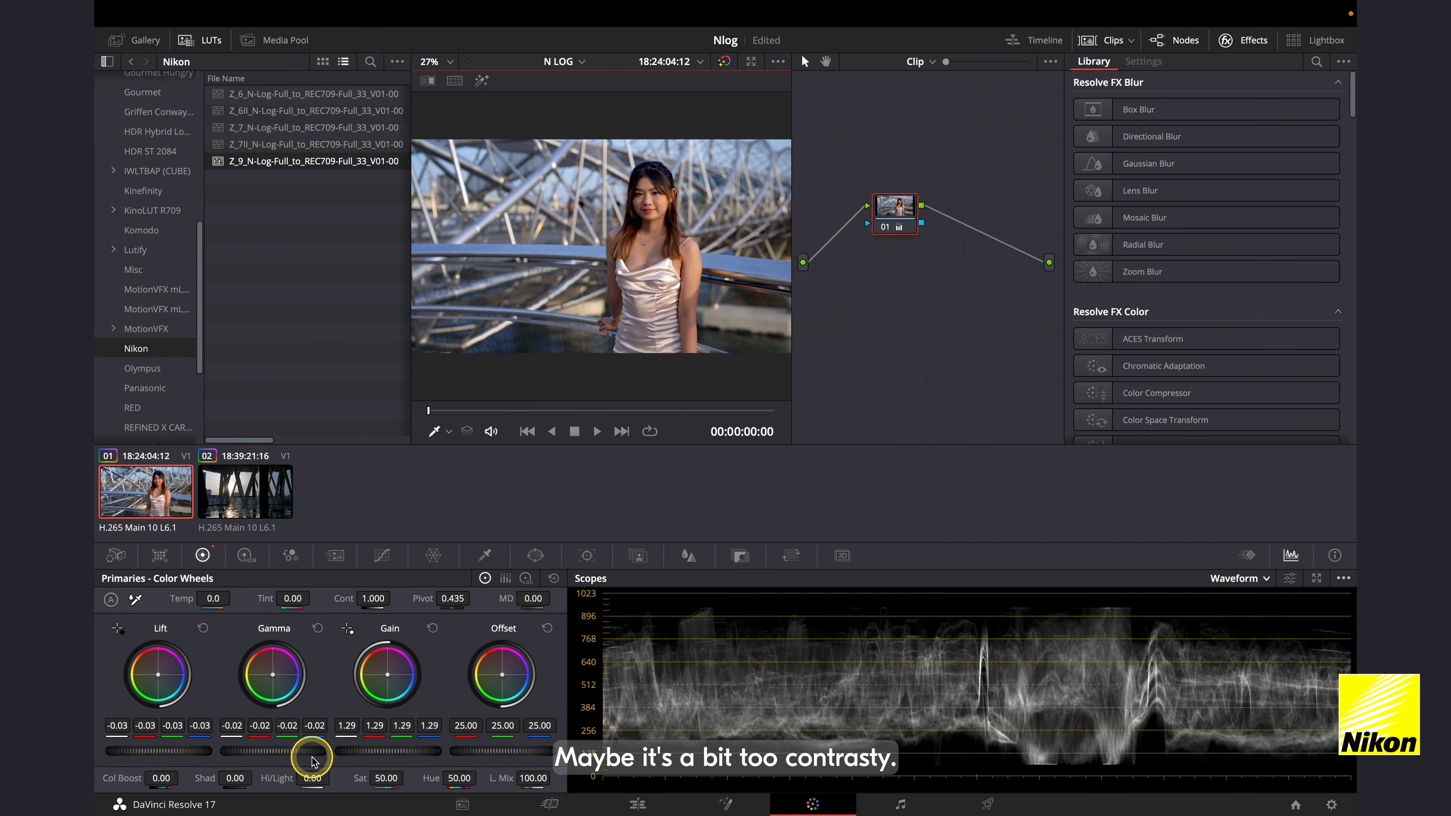
# Grade clip 01 to gamma -0.01 and gain 1.27
pyautogui.moveTo(315, 751); pyautogui.dragTo(296, 750)
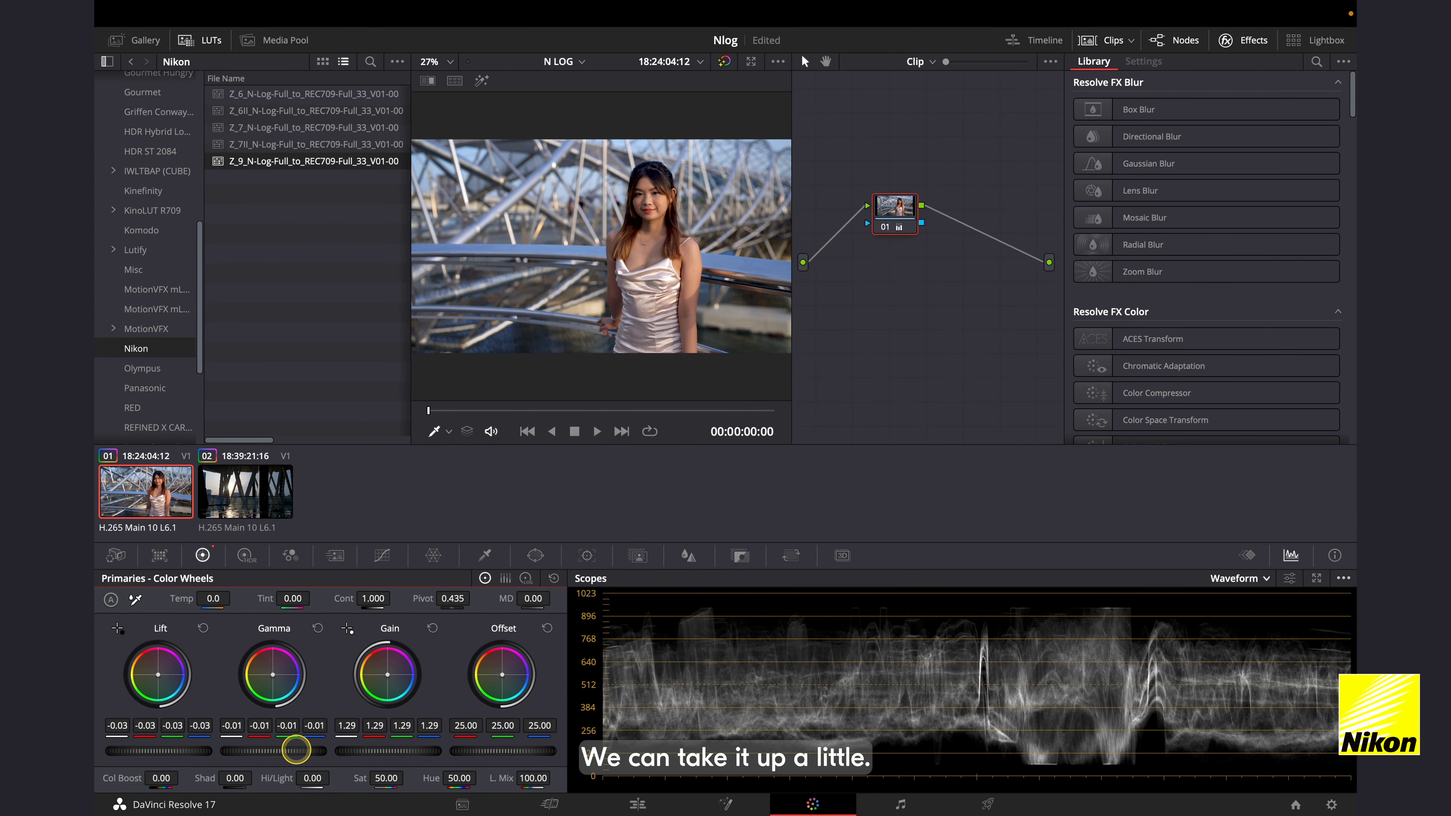
pyautogui.moveTo(296, 750); pyautogui.dragTo(403, 750)
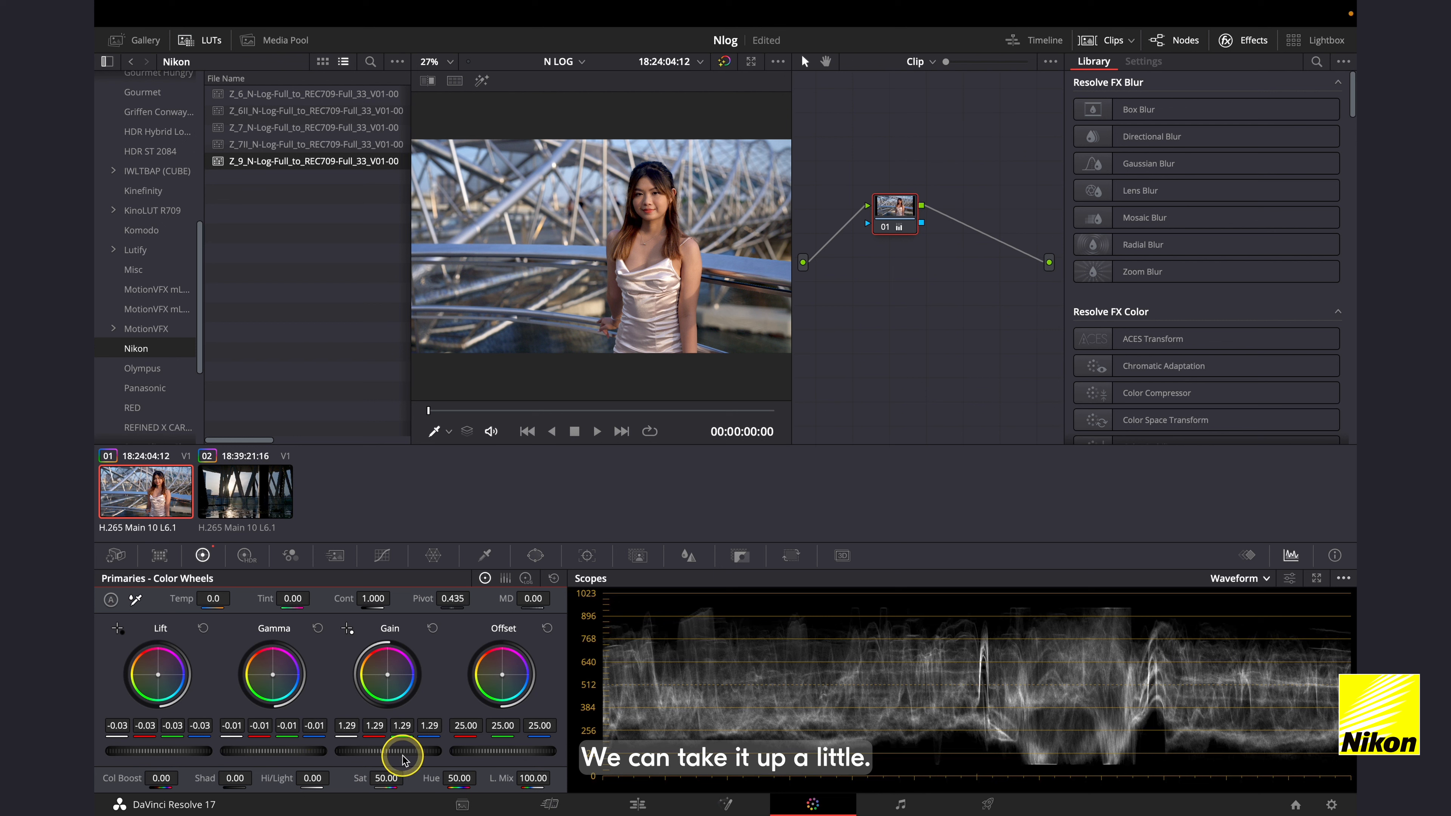
pyautogui.moveTo(400, 751); pyautogui.dragTo(421, 752)
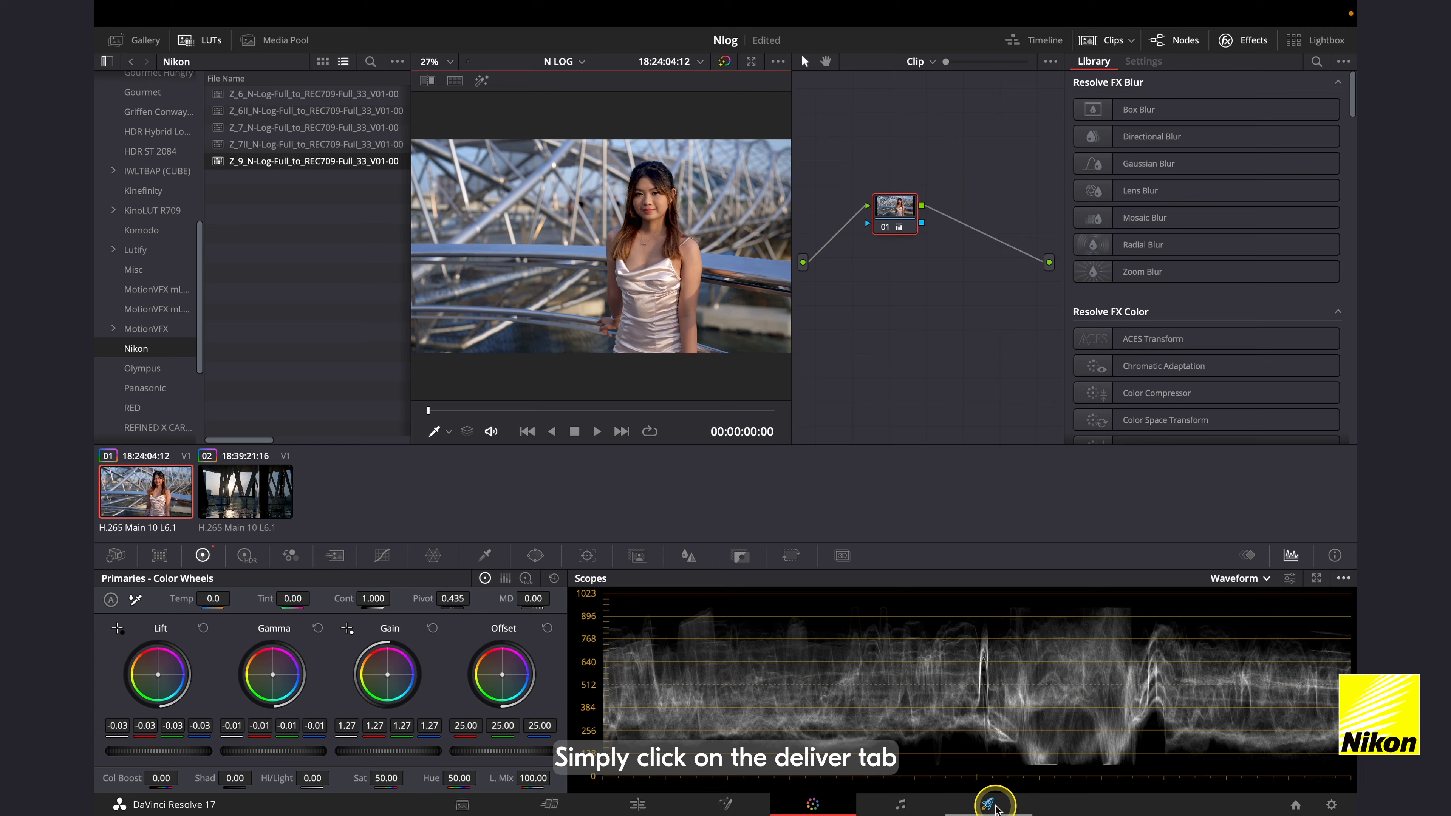
# Choose the YouTube 1080p render preset on the Deliver page
pyautogui.click(989, 802)
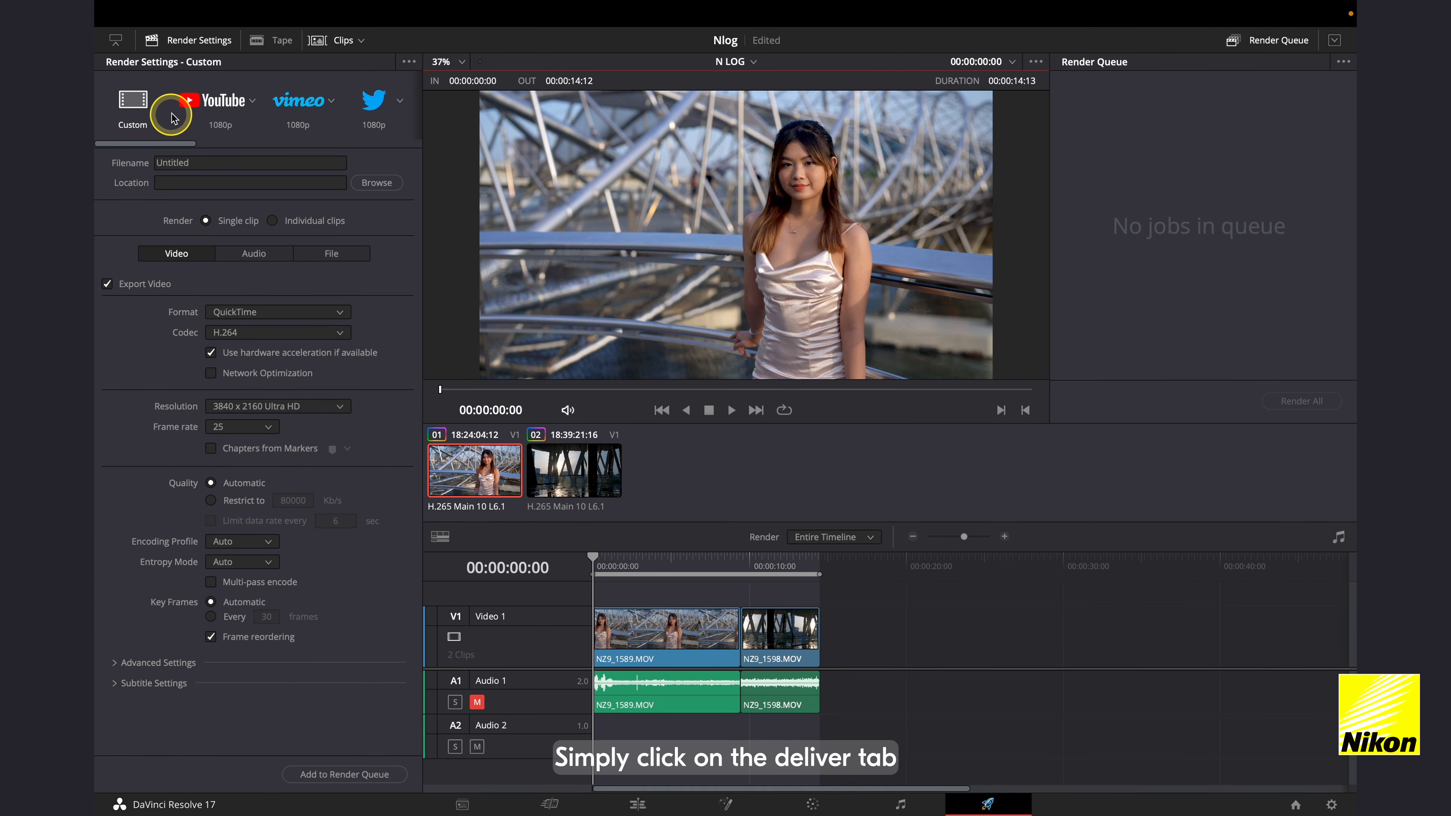
pyautogui.click(219, 99)
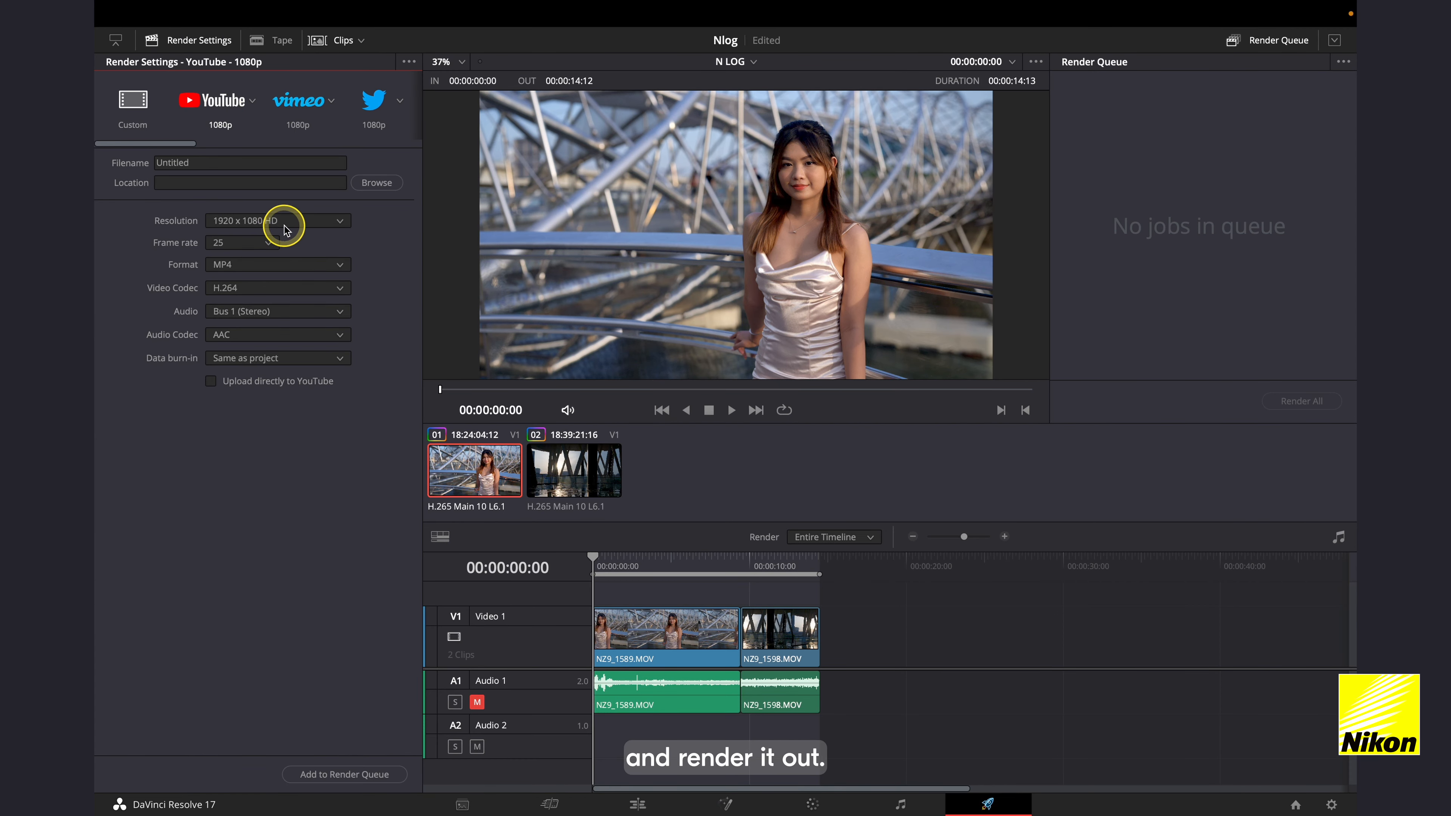